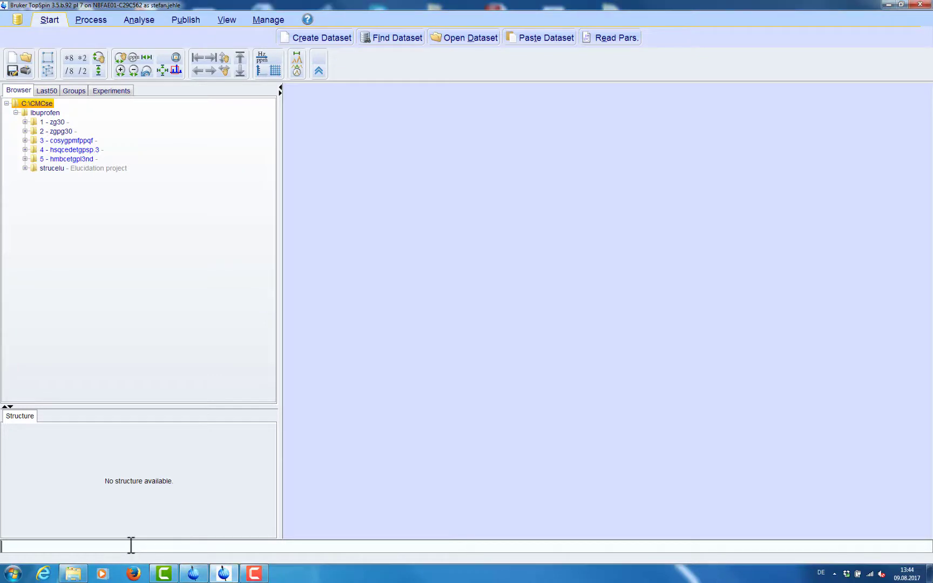
- Launch IconNMR with the 'icon' command, confirm the user, and enter the Automation table
type("icon")
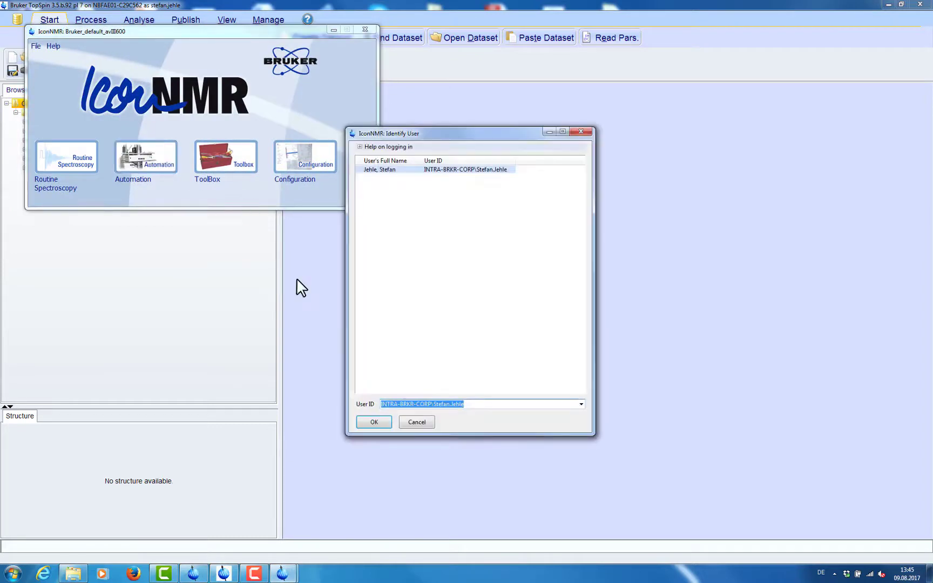
left_click(374, 422)
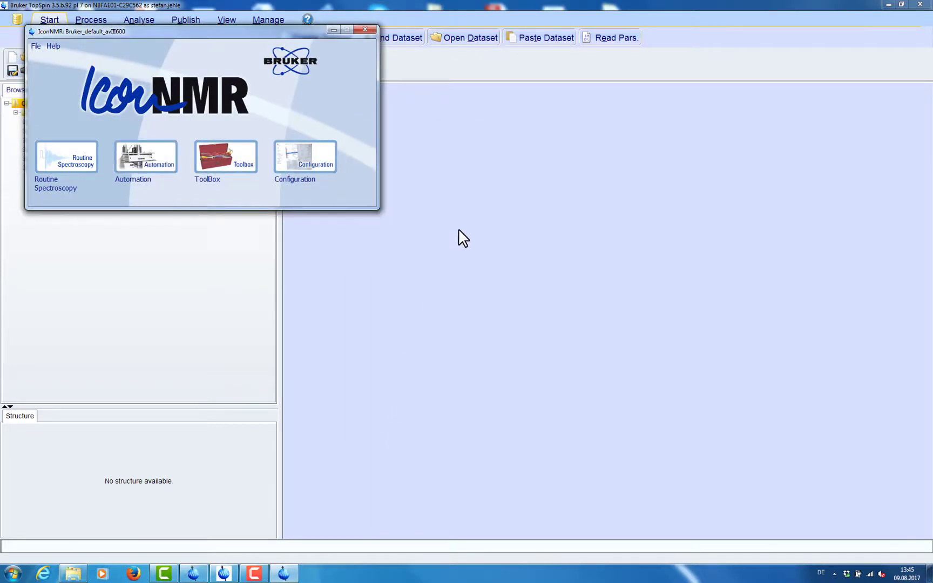
left_click(144, 157)
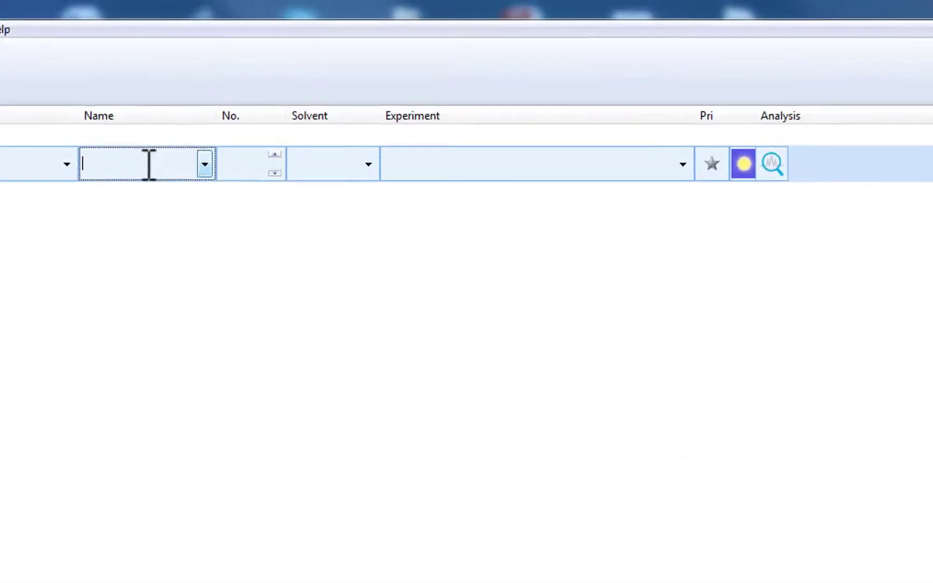
- Fill the sample row: name ibuprofen, number 1, solvent DMSO, experiment CMCse_1H
type("ibup")
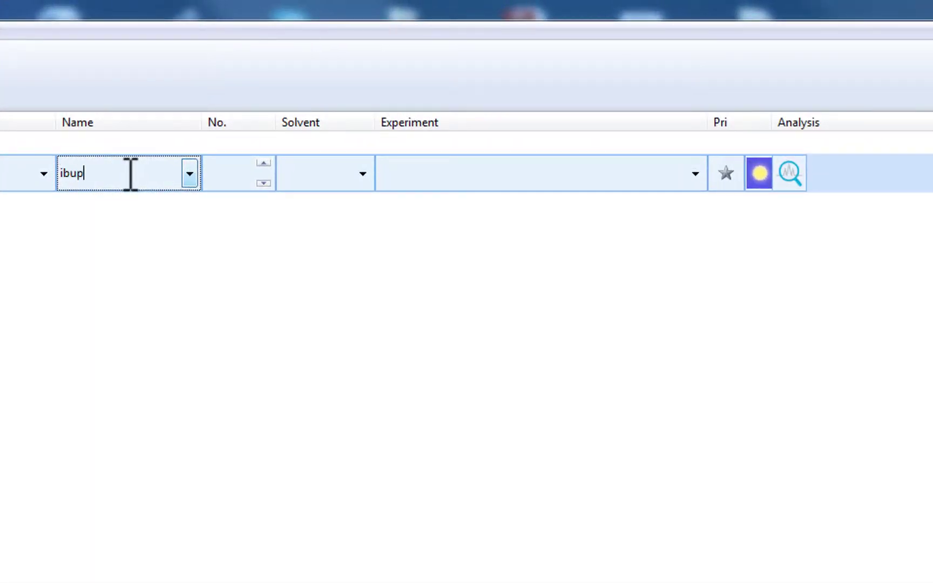
type("rofen")
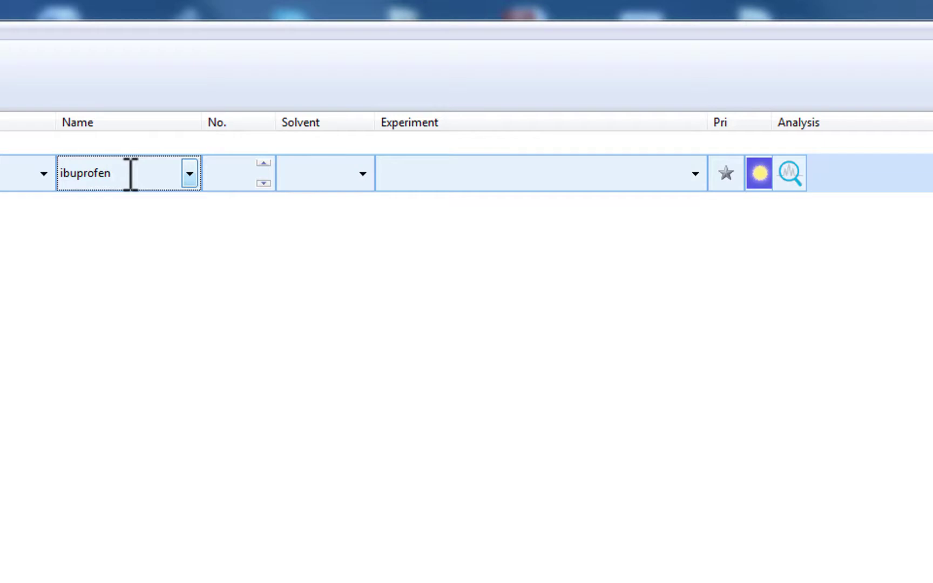
left_click(213, 172)
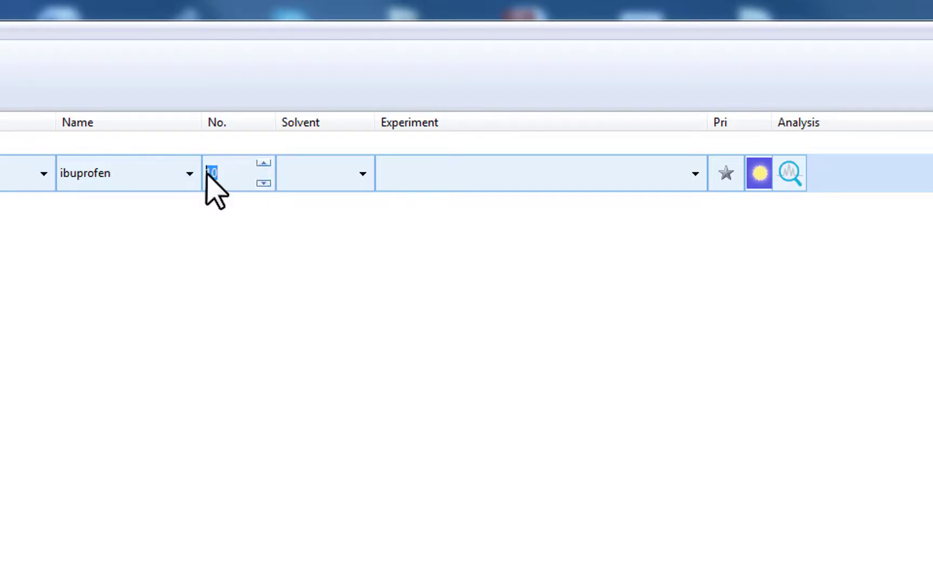
left_click(361, 173)
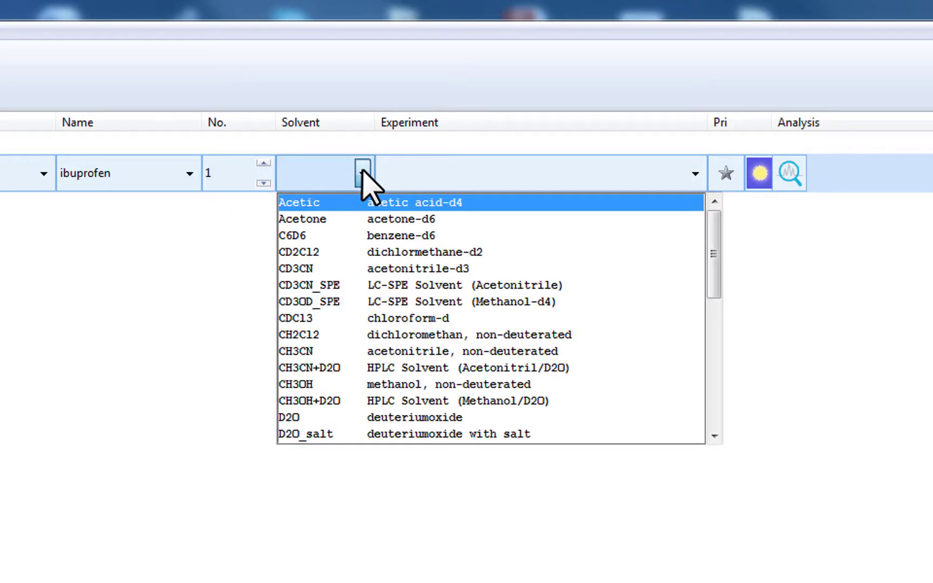
mouse_move(381, 285)
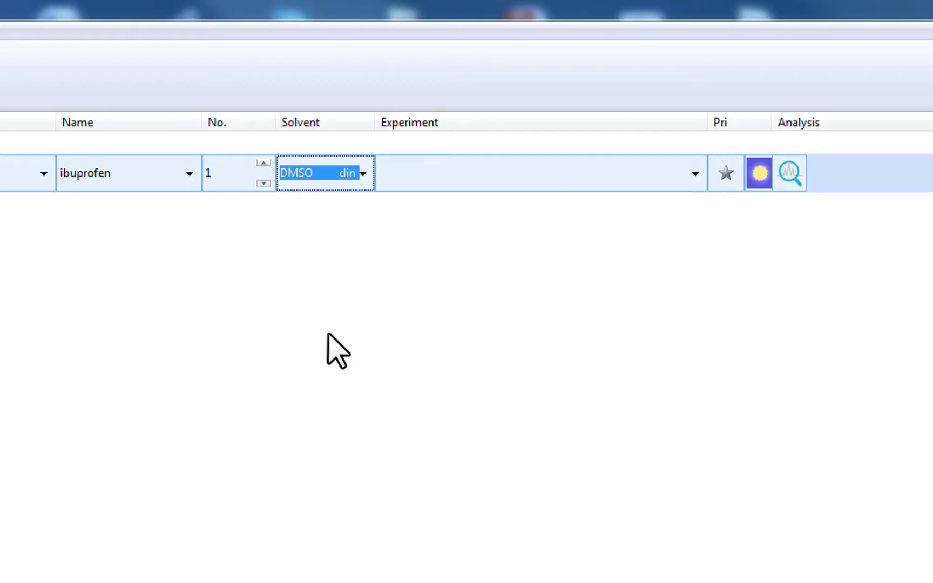
left_click(694, 173)
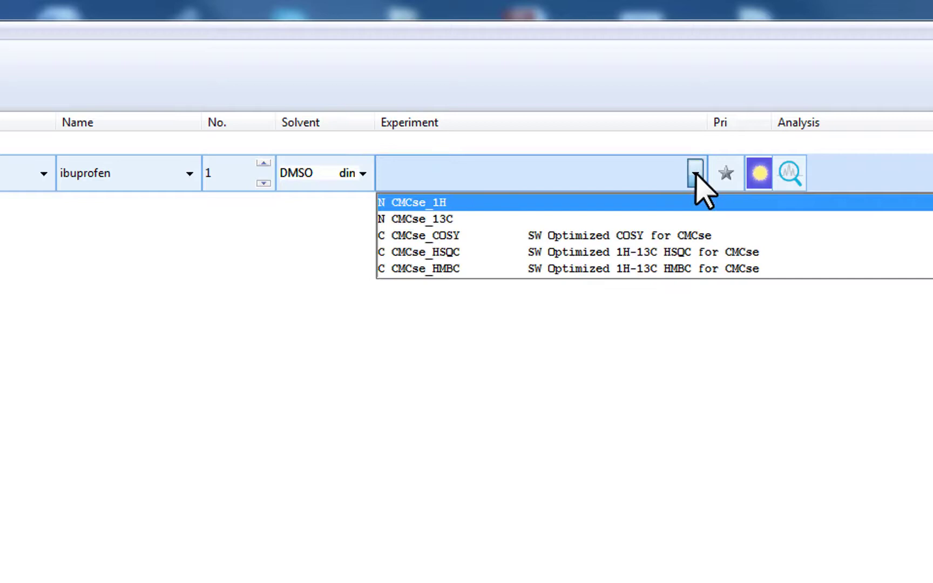
left_click(410, 202)
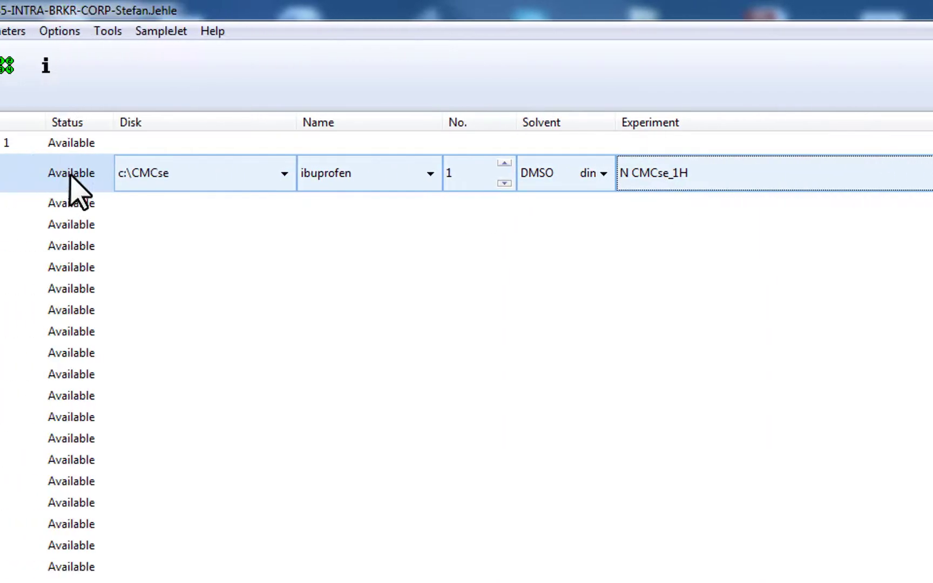
- Add four more experiment rows for the ibuprofen sample
right_click(71, 173)
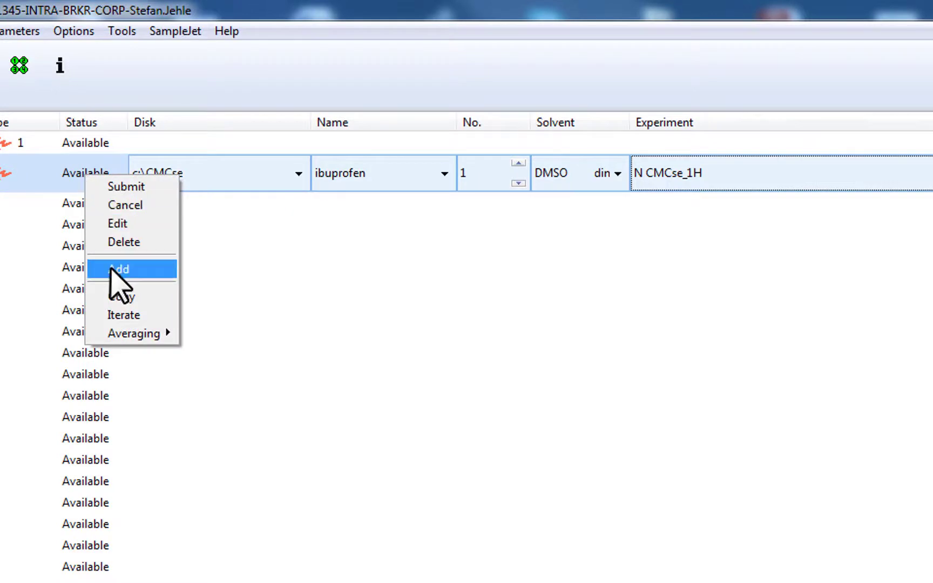
left_click(119, 268)
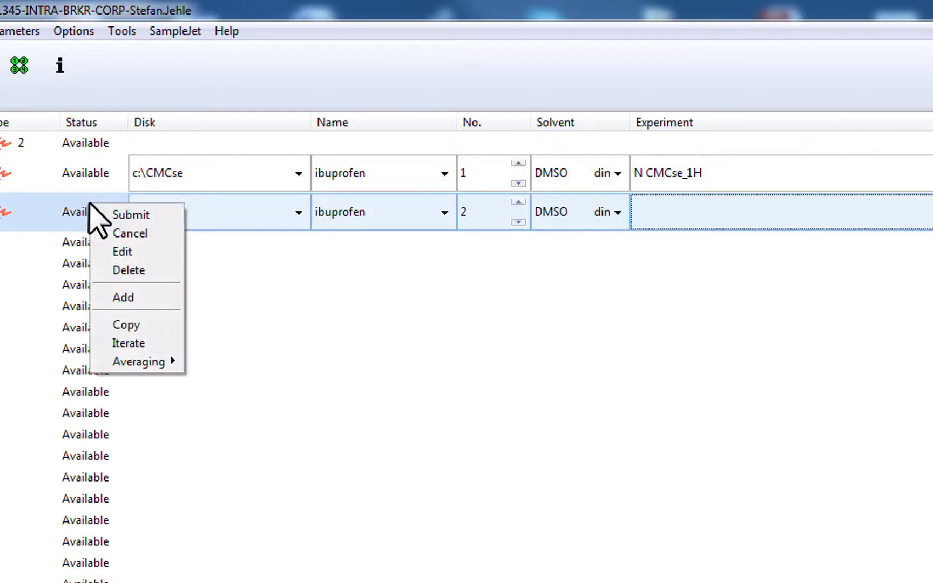
left_click(123, 297)
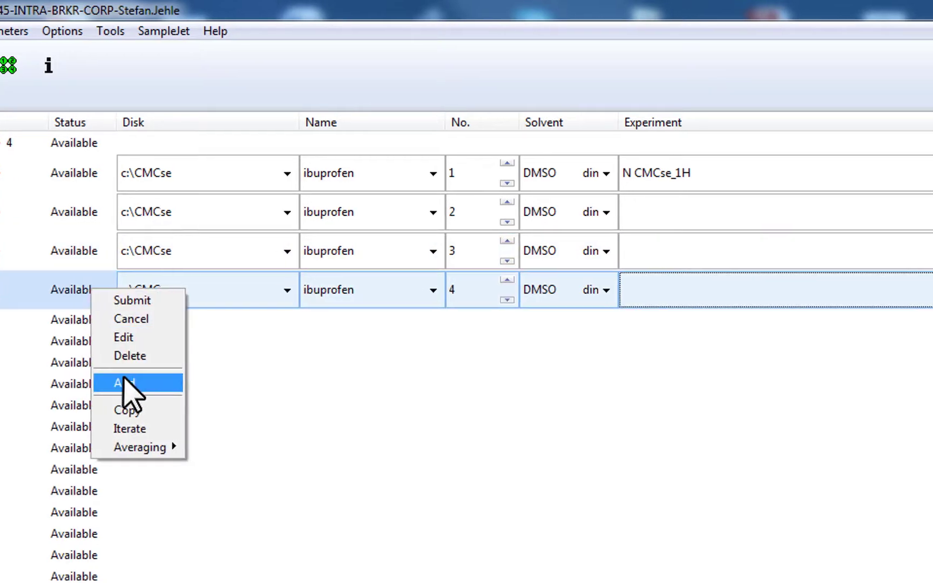
left_click(124, 382)
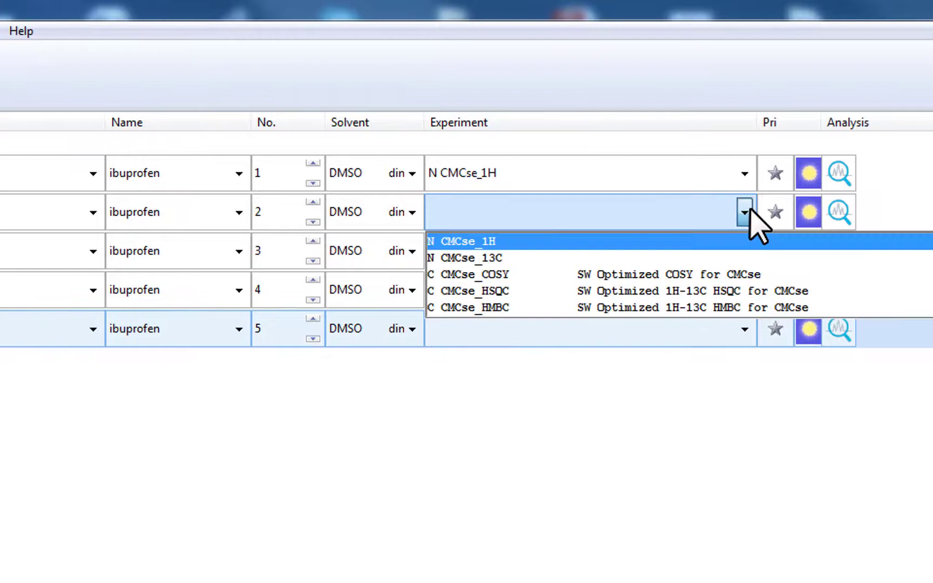
- Assign experiments 2–5 as CMCse_13C, CMCse_COSY, CMCse_HSQC and CMCse_HMBC
left_click(474, 258)
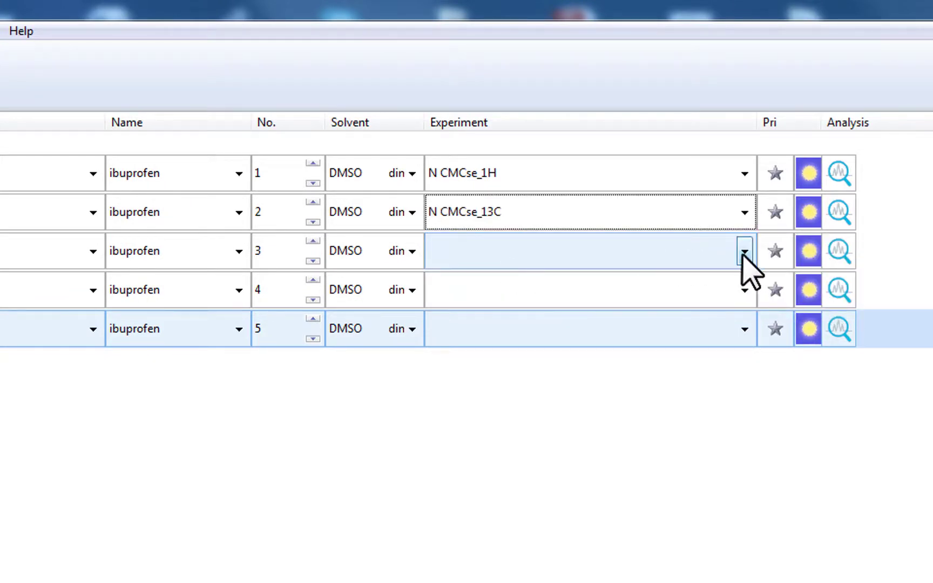
left_click(743, 251)
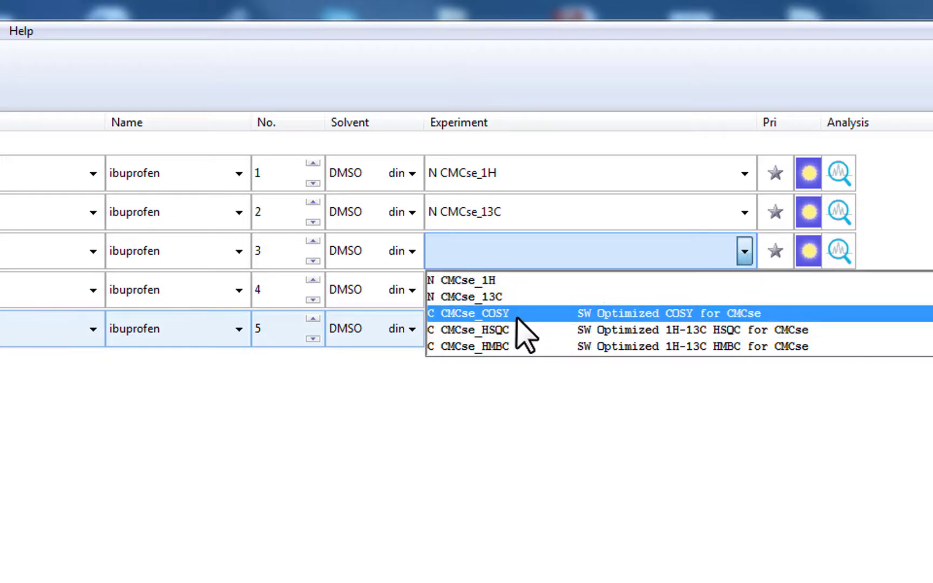
left_click(469, 313)
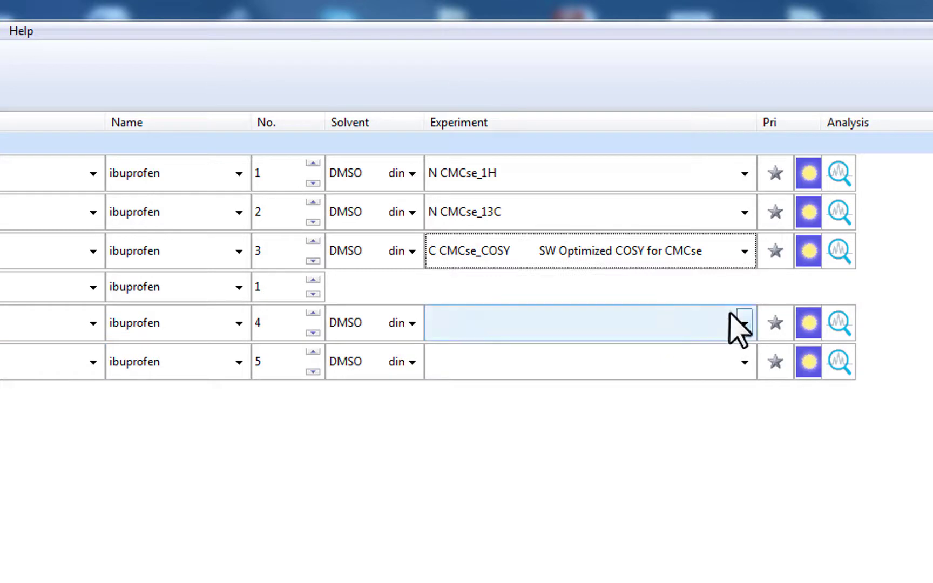
left_click(743, 322)
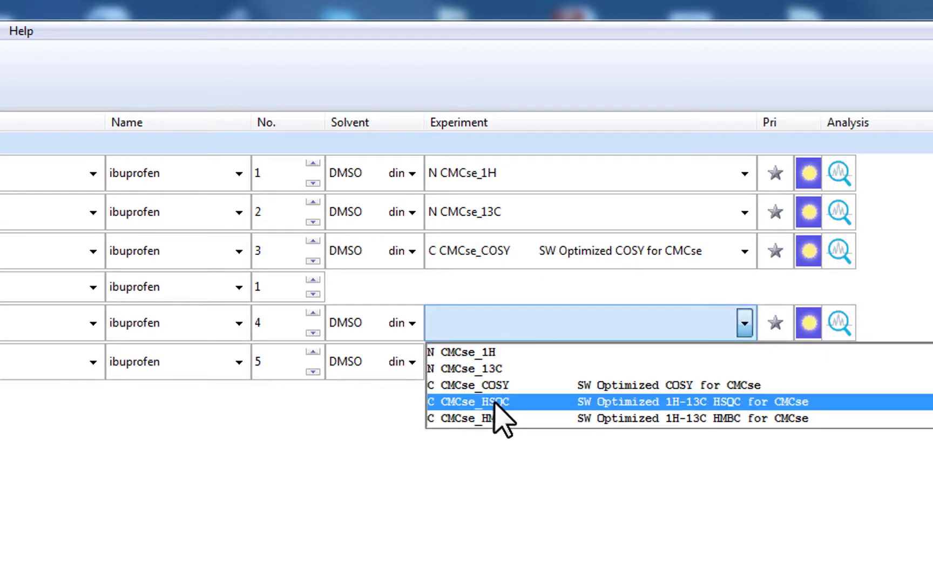
left_click(473, 401)
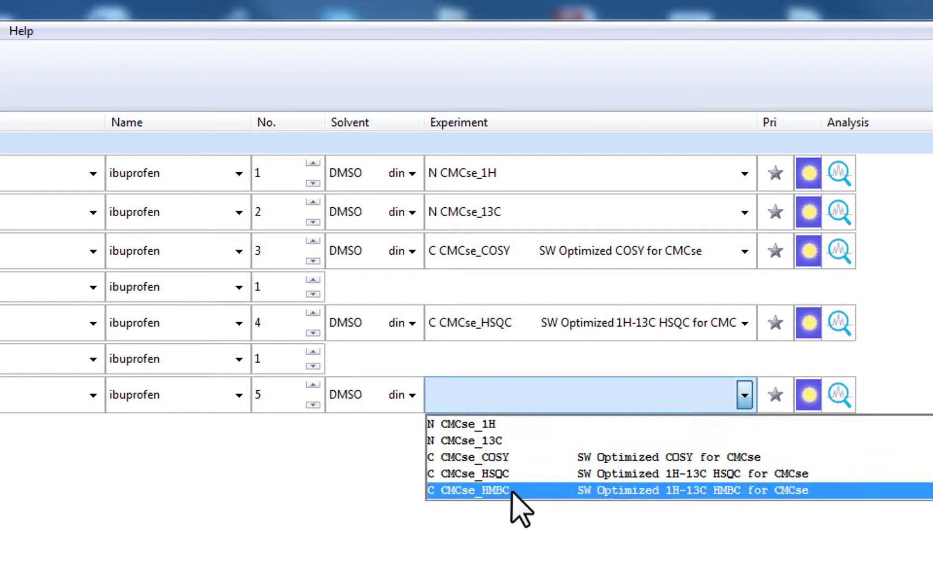
left_click(469, 489)
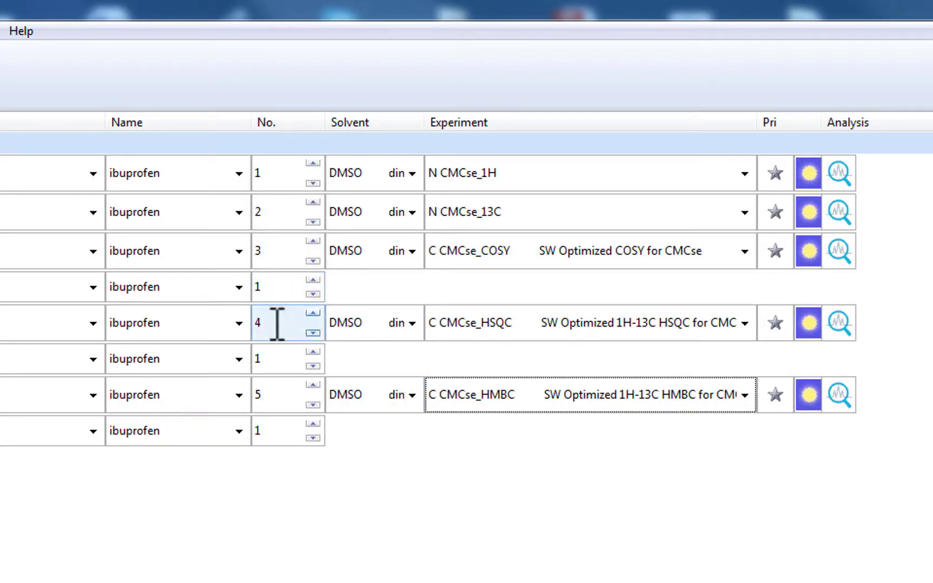
left_click(276, 394)
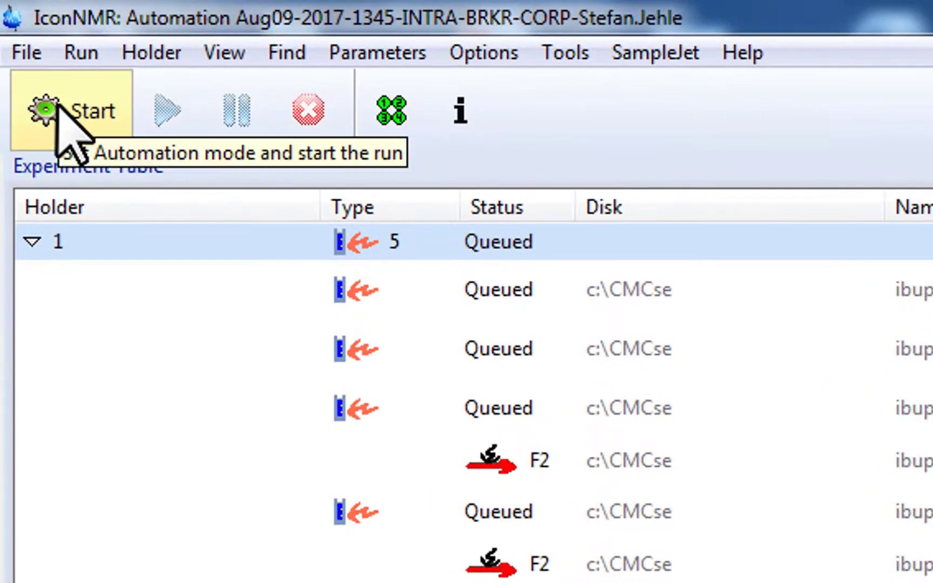
- Start the automation run and confirm it
left_click(71, 109)
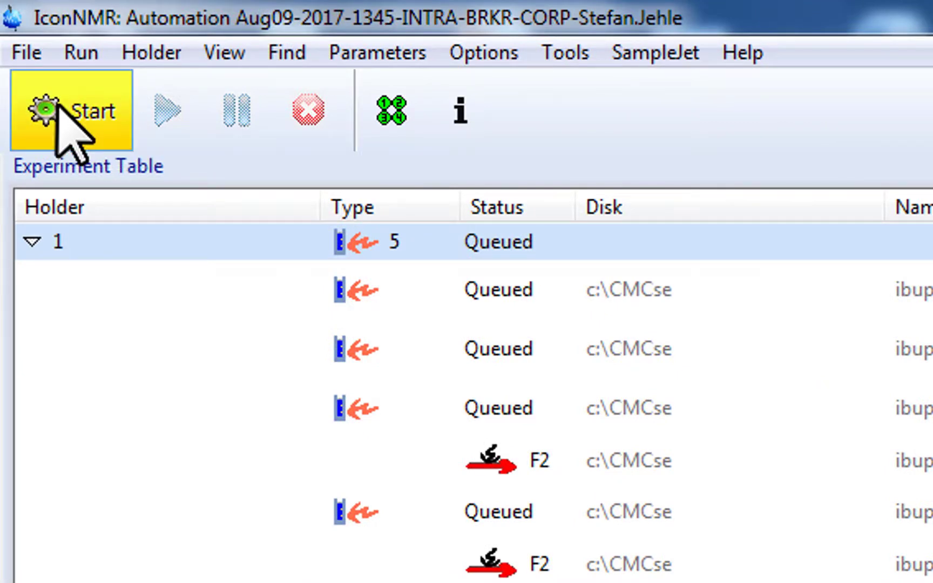
left_click(71, 110)
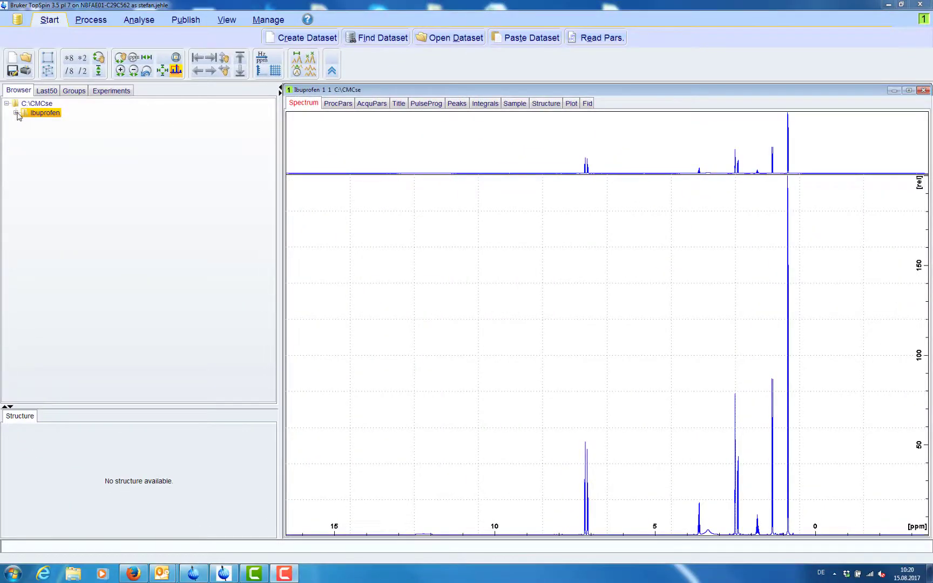
- Open the ibuprofen dataset in the browser and switch to the Analyse functions
left_click(17, 113)
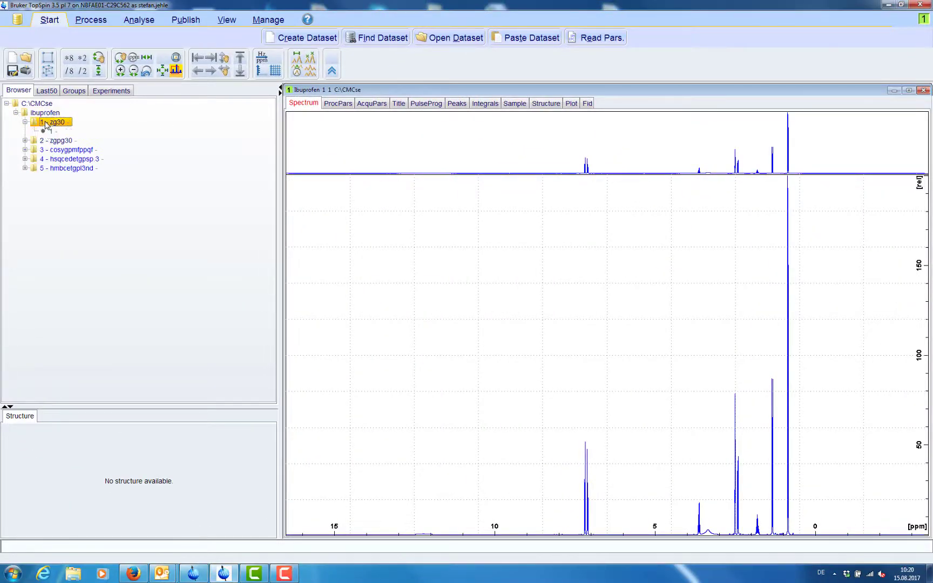
left_click(54, 131)
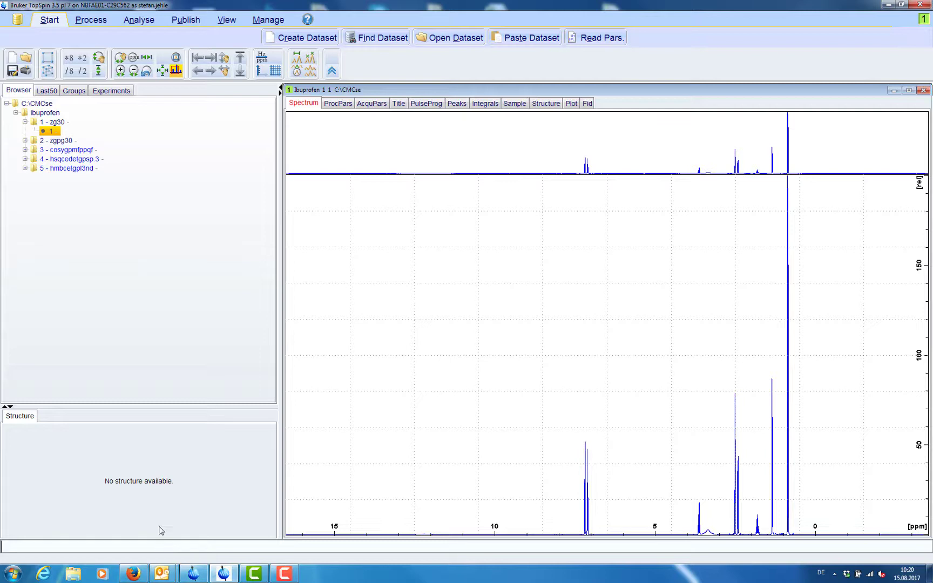
mouse_move(168, 98)
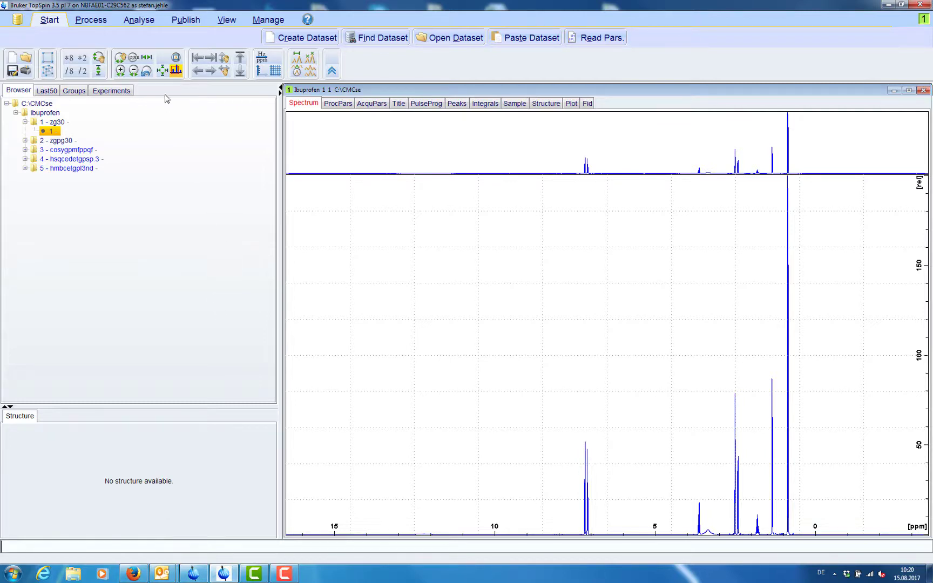
left_click(138, 20)
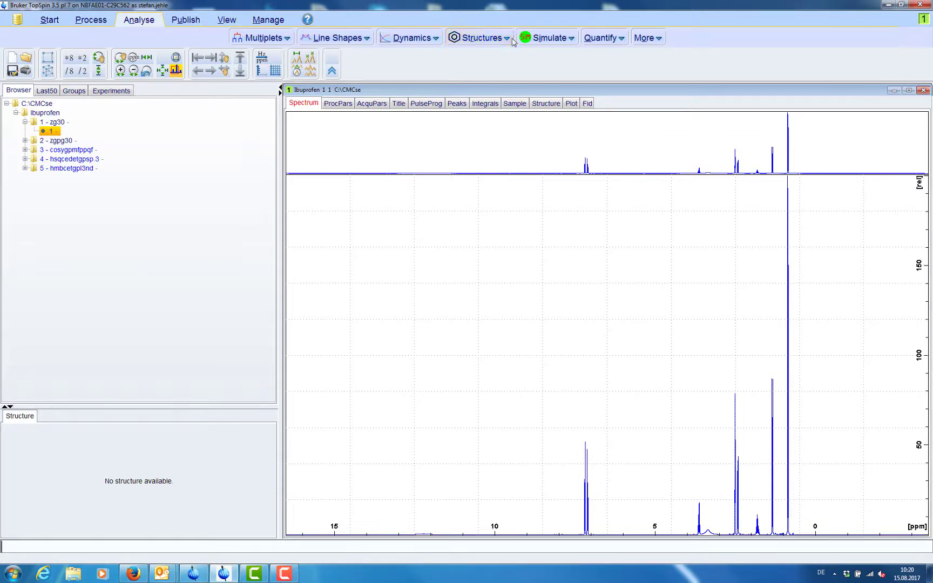
- Launch Structure Elucidation (cmcse) and begin a new project from Project management
left_click(481, 38)
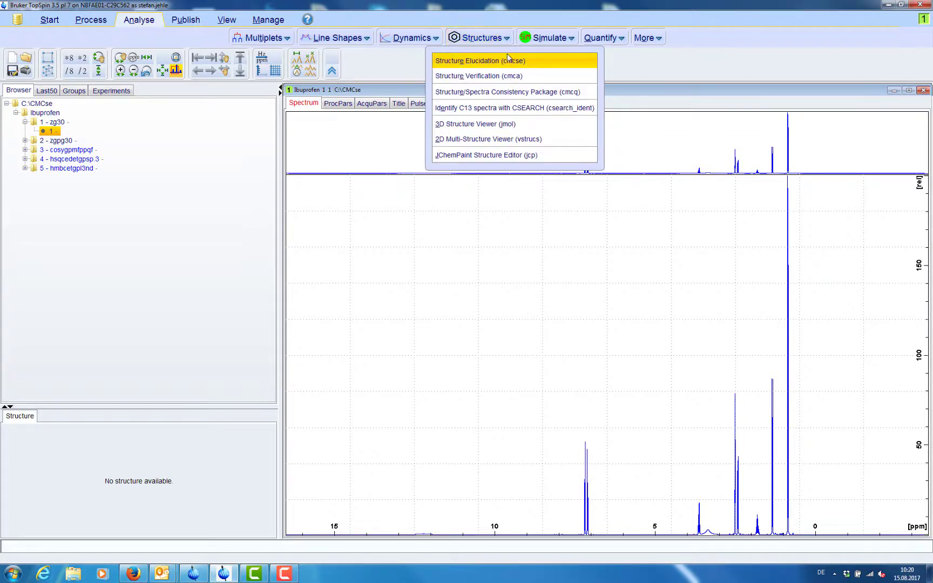
left_click(481, 61)
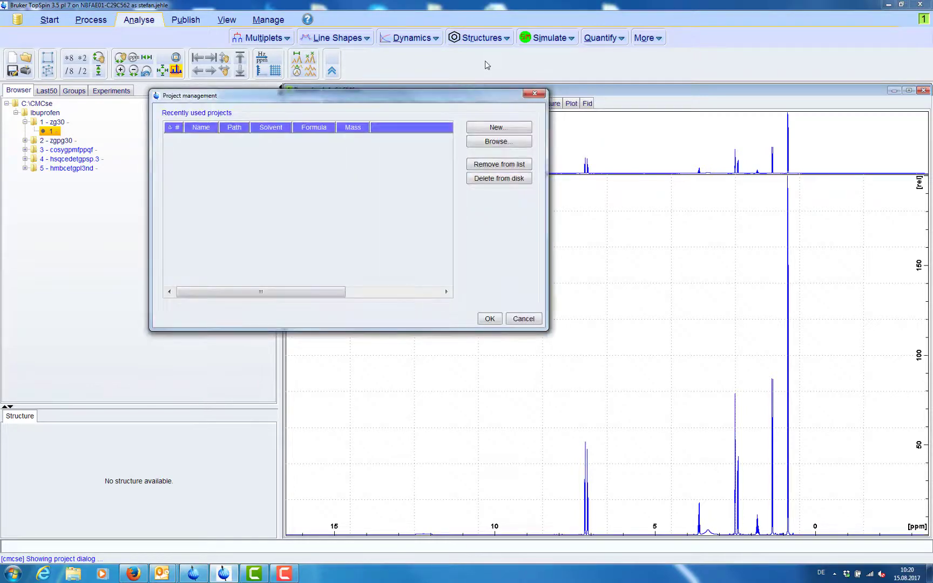
mouse_move(498, 126)
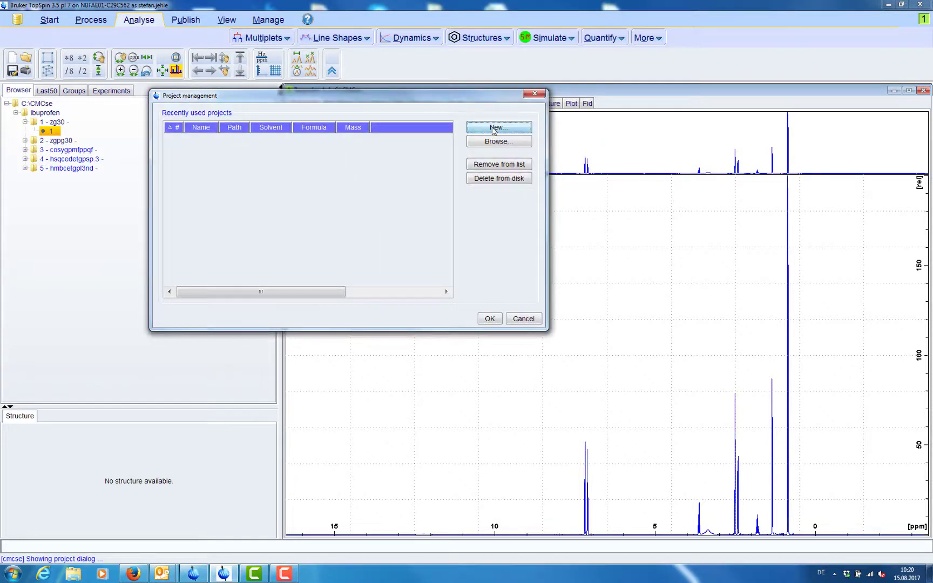
left_click(499, 126)
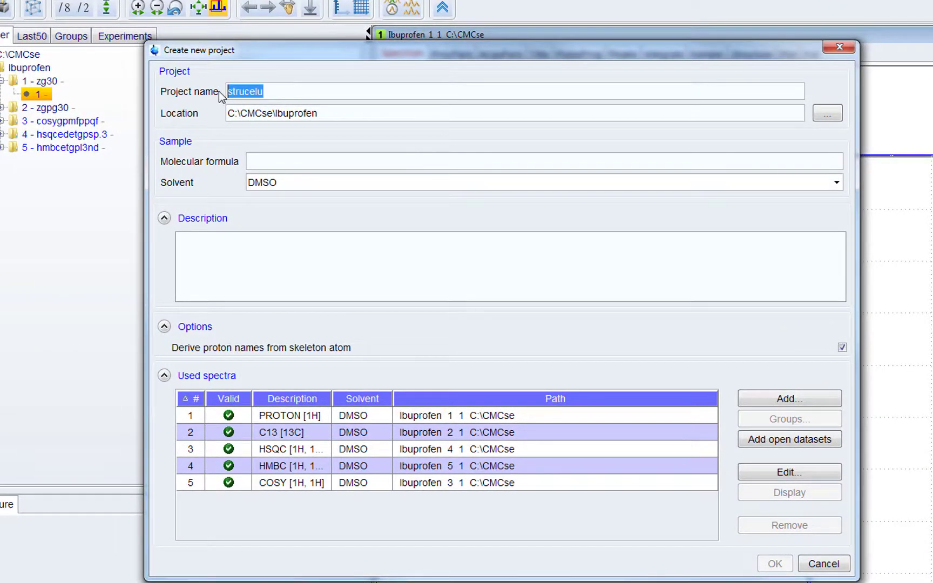
- Create project Ibuprofen with molecular formula C13H18O2 and show its assignment table
type("Ibuprofen")
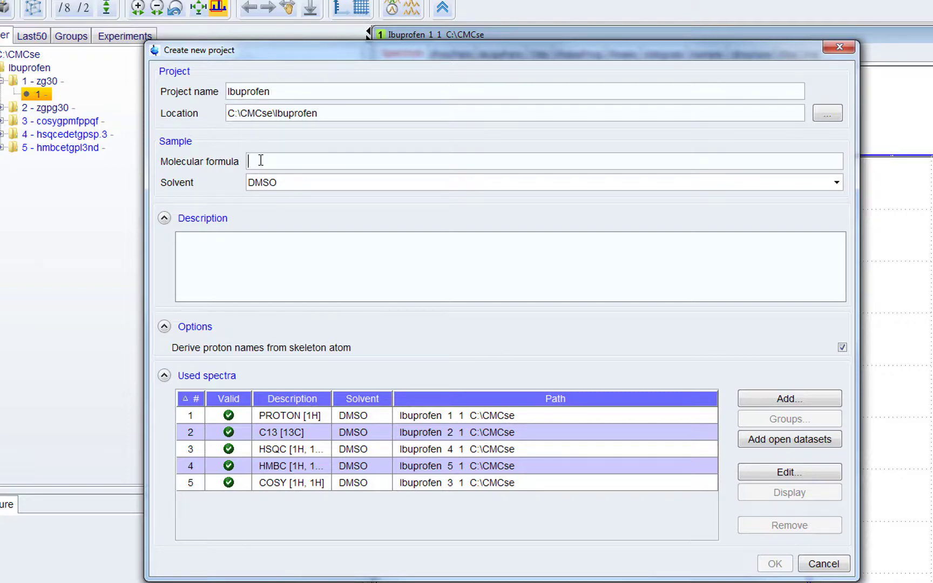
type("C")
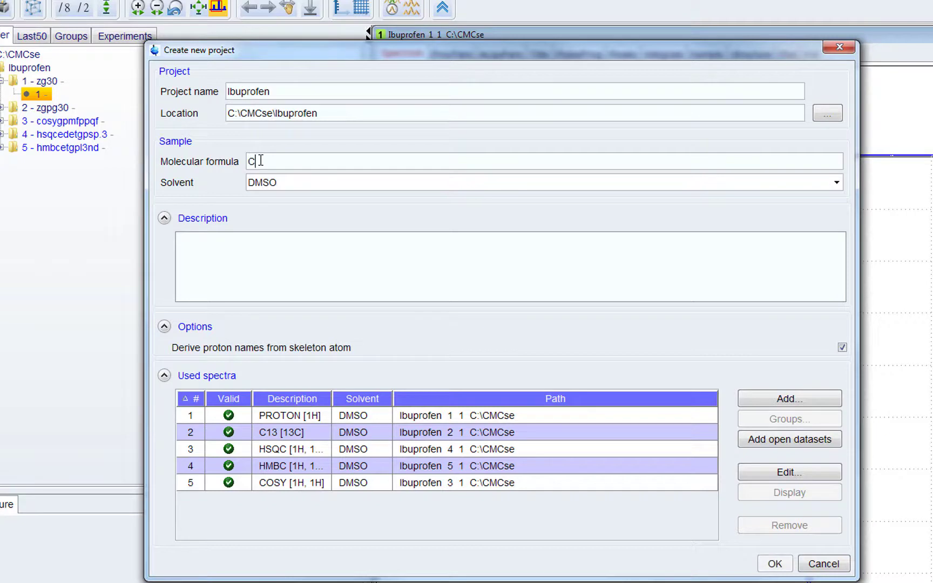
type("13H")
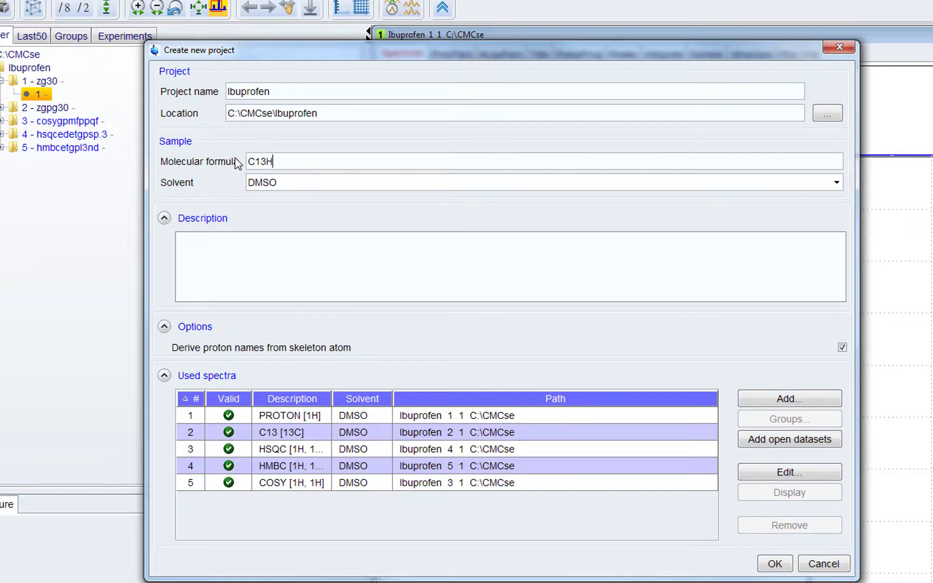
type("18O2")
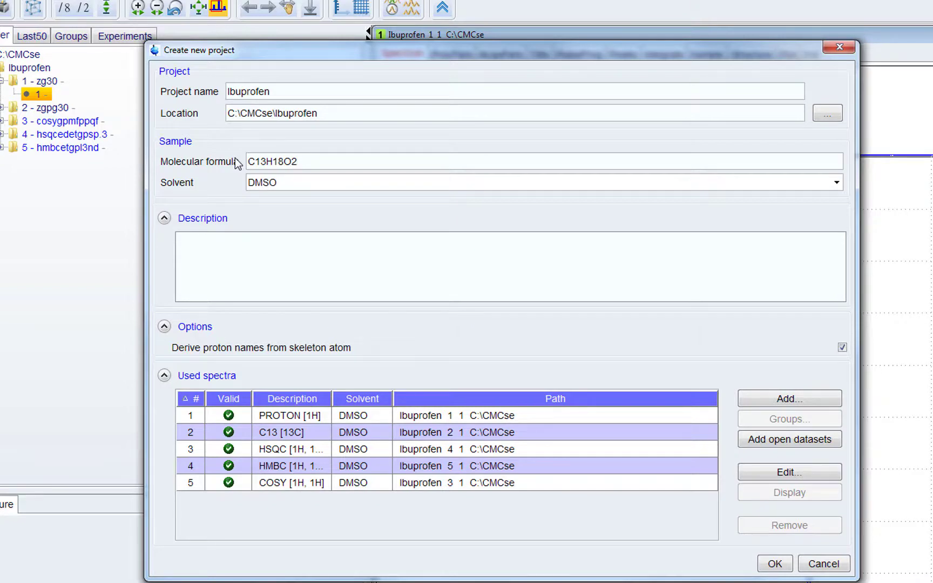
mouse_move(409, 231)
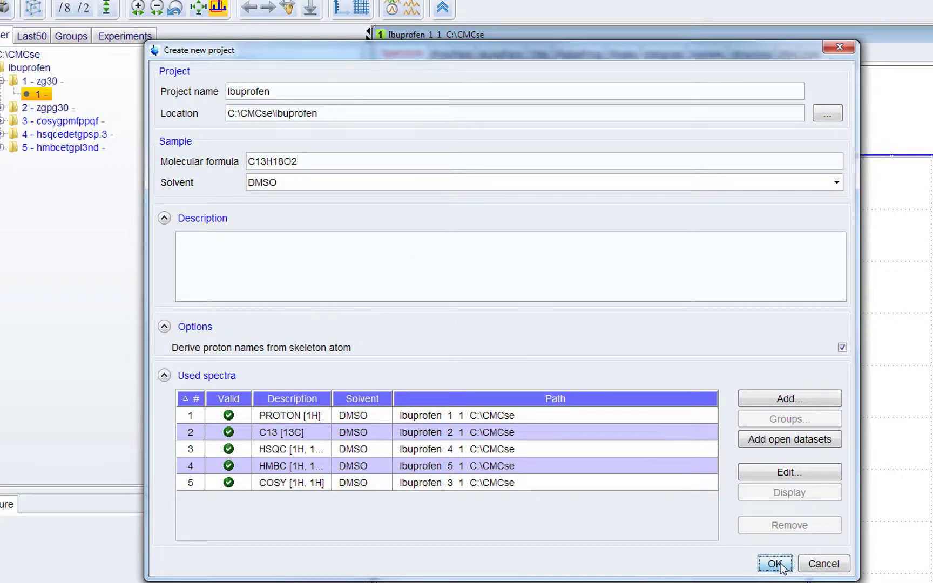
left_click(773, 563)
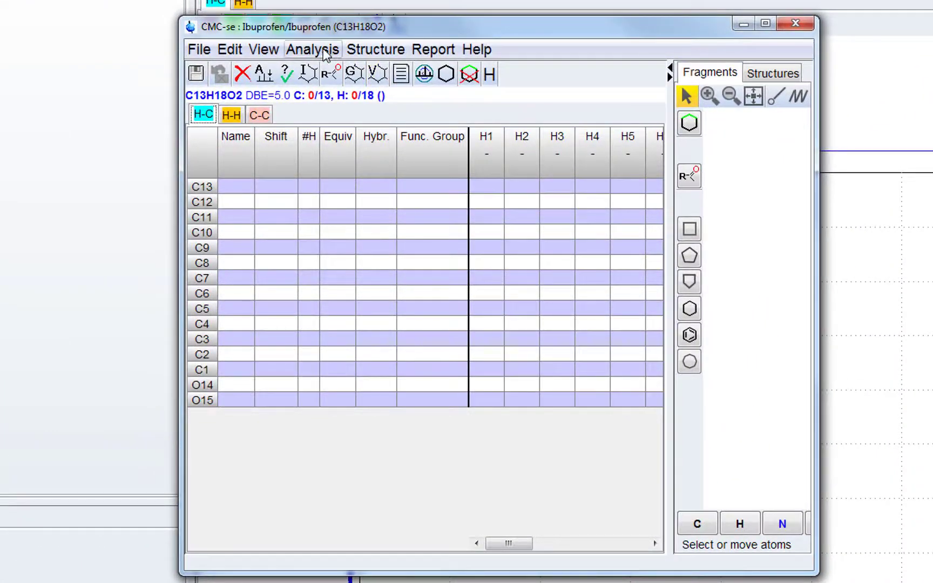
left_click(312, 49)
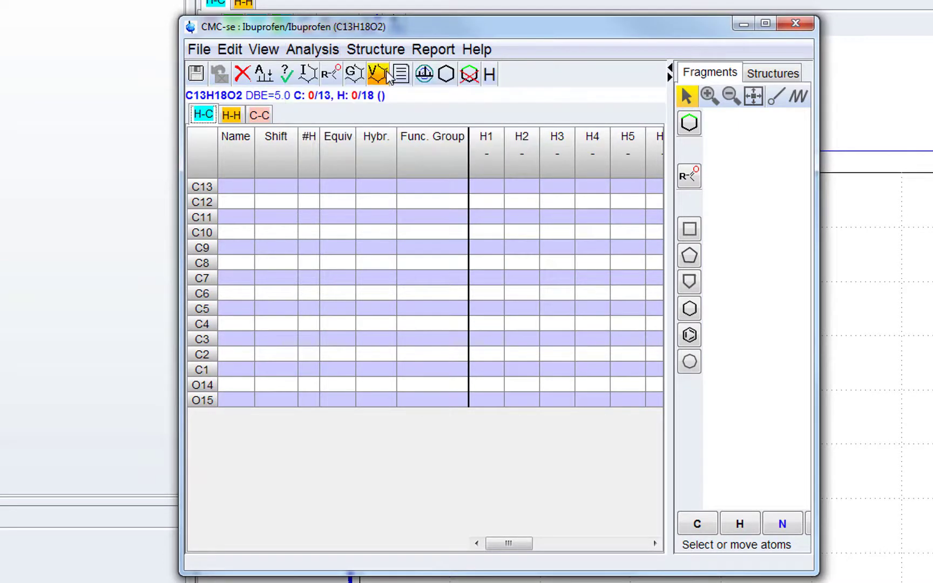
- Run automatic analysis on the datasets with the C13 and COSY experiments included
left_click(376, 74)
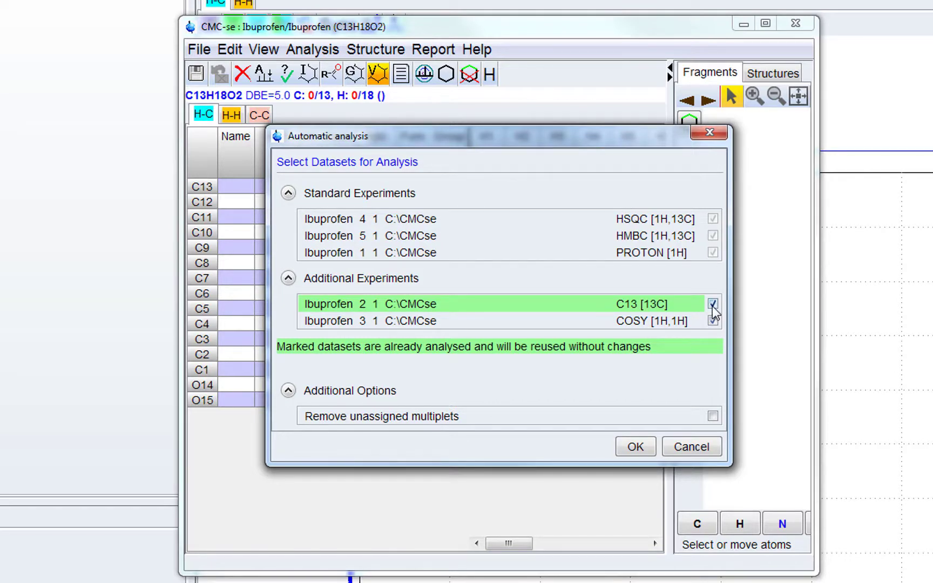
left_click(713, 303)
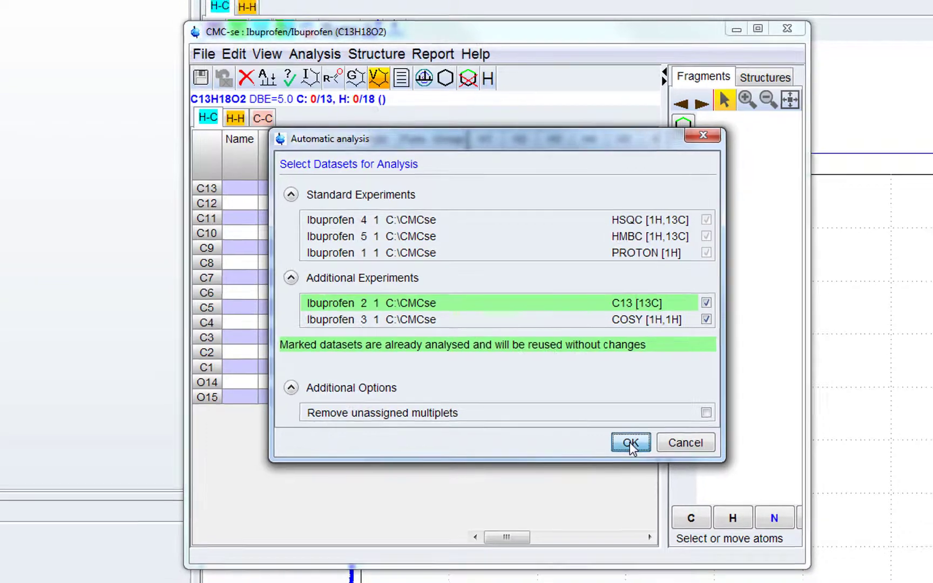
left_click(629, 441)
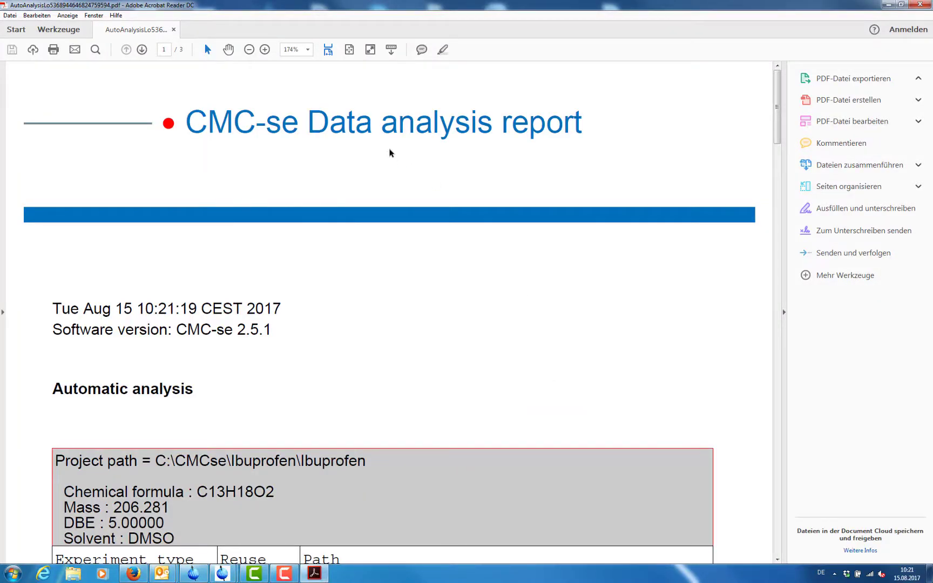
- Scroll through all three pages of the CMC-se data analysis report in Acrobat Reader
left_click(852, 77)
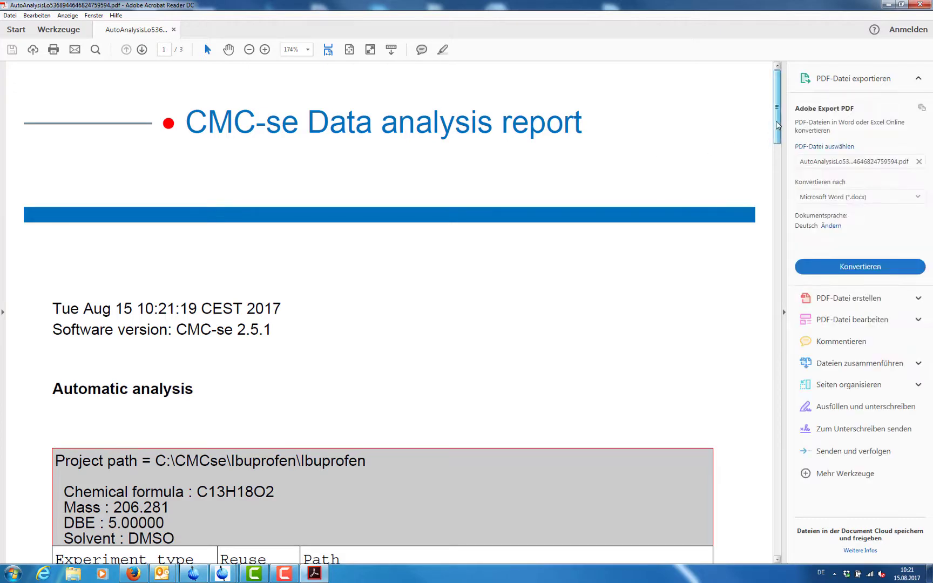
scroll("down", 3)
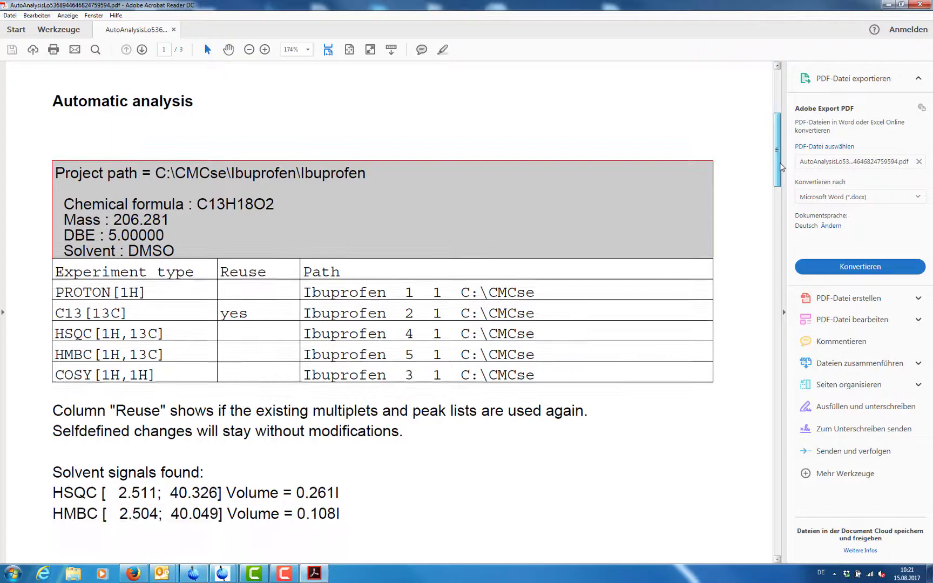
scroll("down", 3)
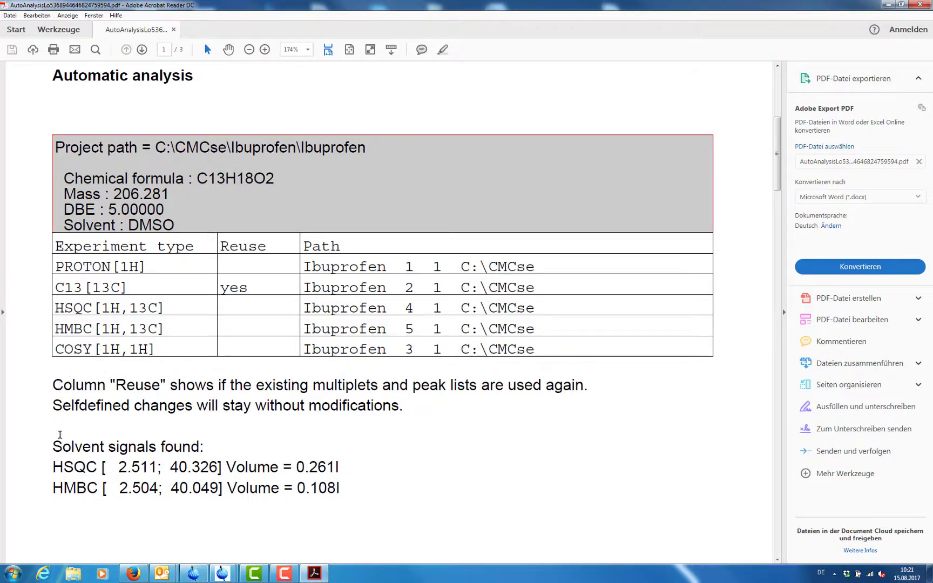
mouse_move(718, 492)
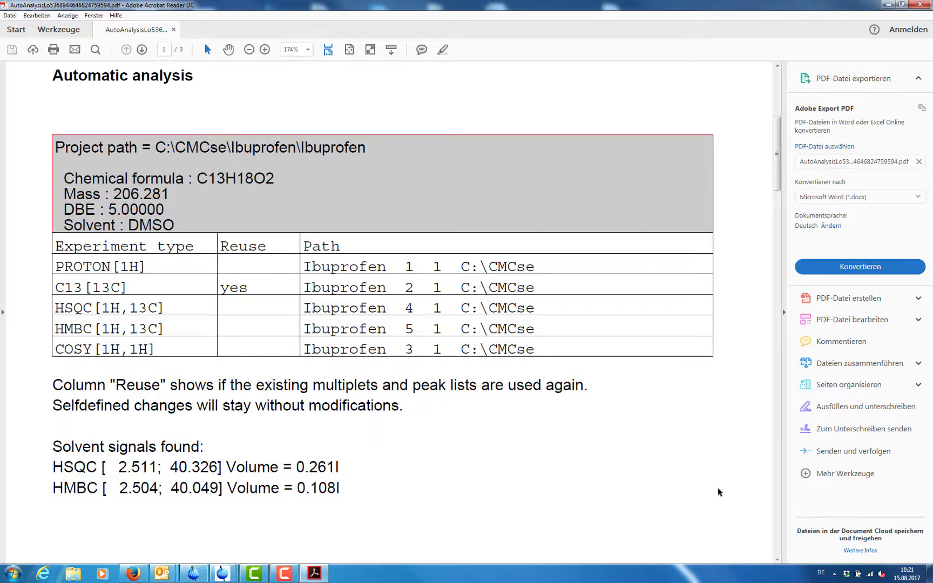
scroll("down", 3)
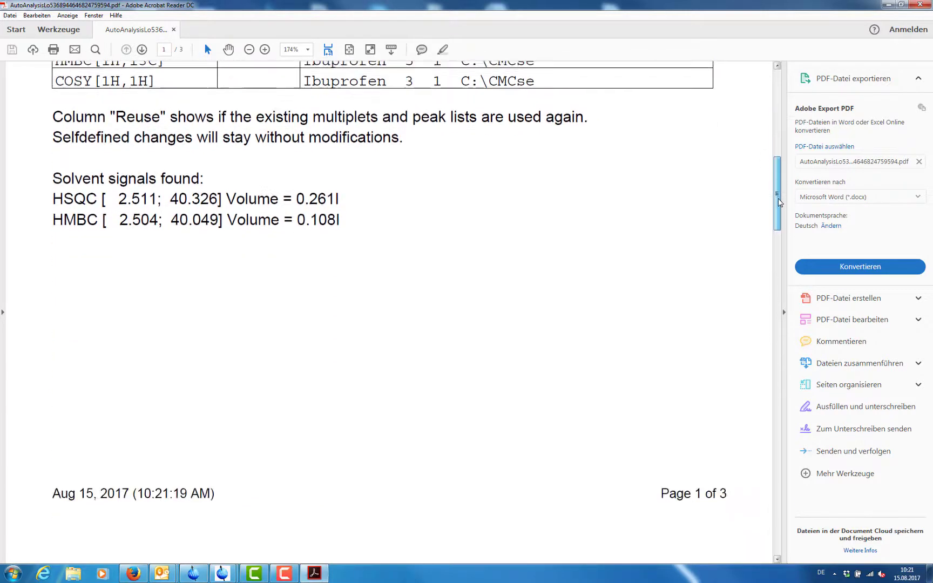
scroll("down", 3)
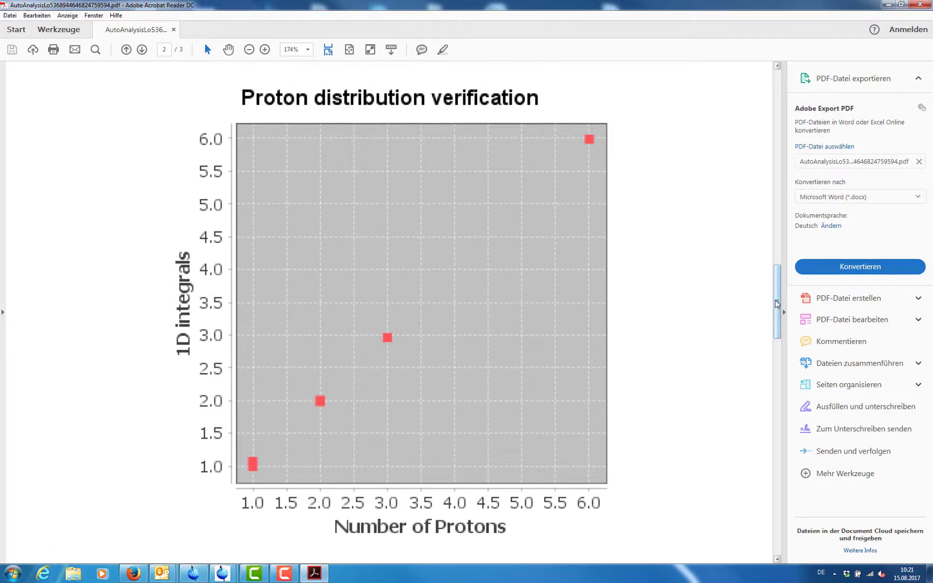
scroll("down", 3)
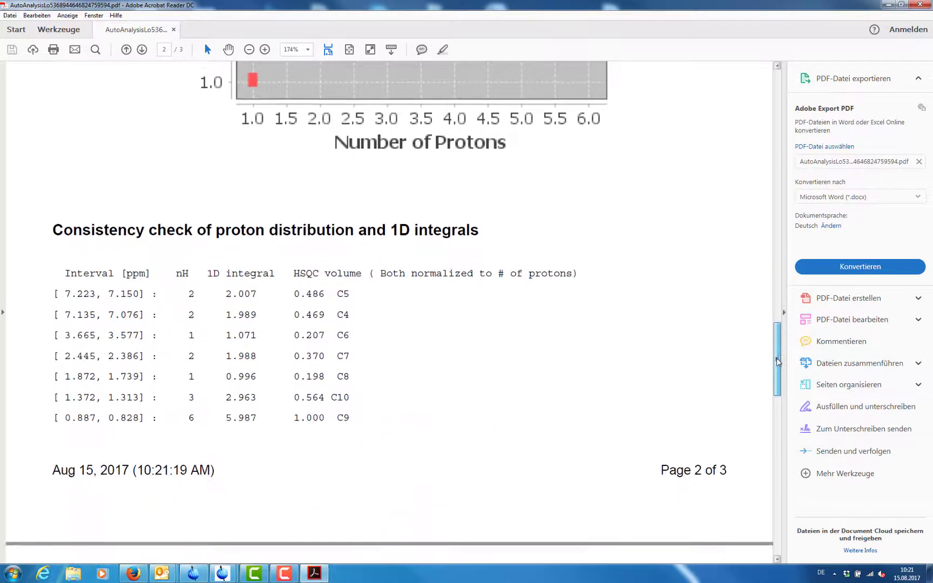
scroll("down", 3)
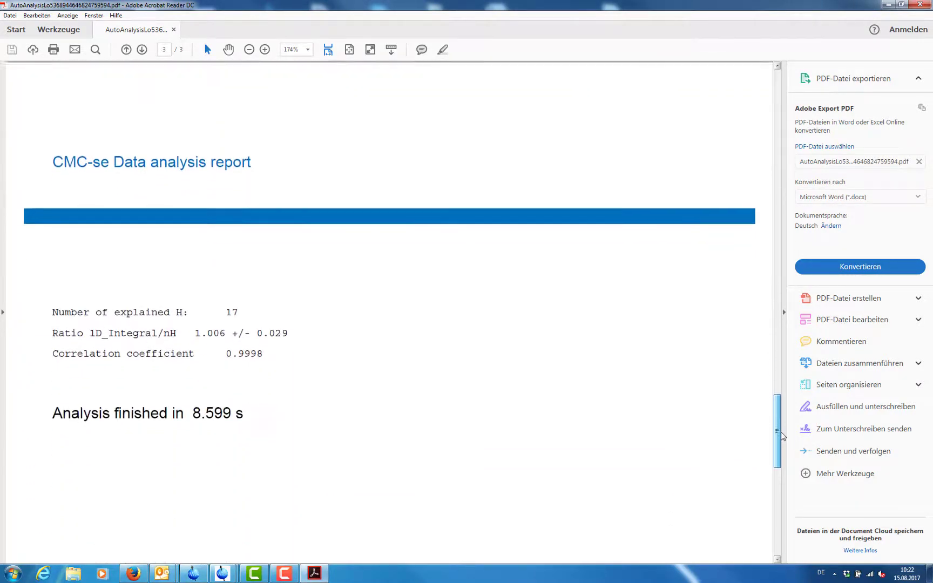
scroll("down", 3)
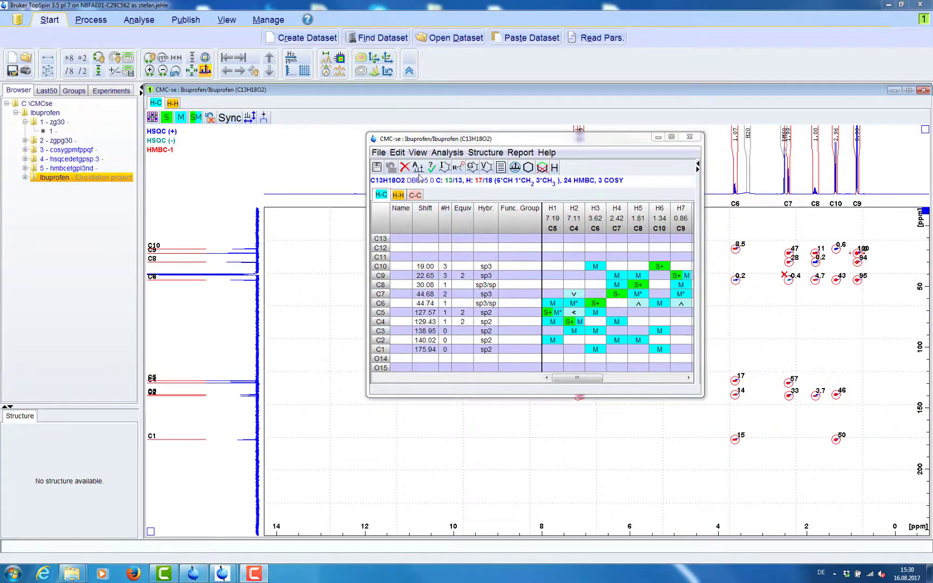
- Arrange frames via View > Arrange Frames with TopSpin on the right at 40%
left_click(417, 152)
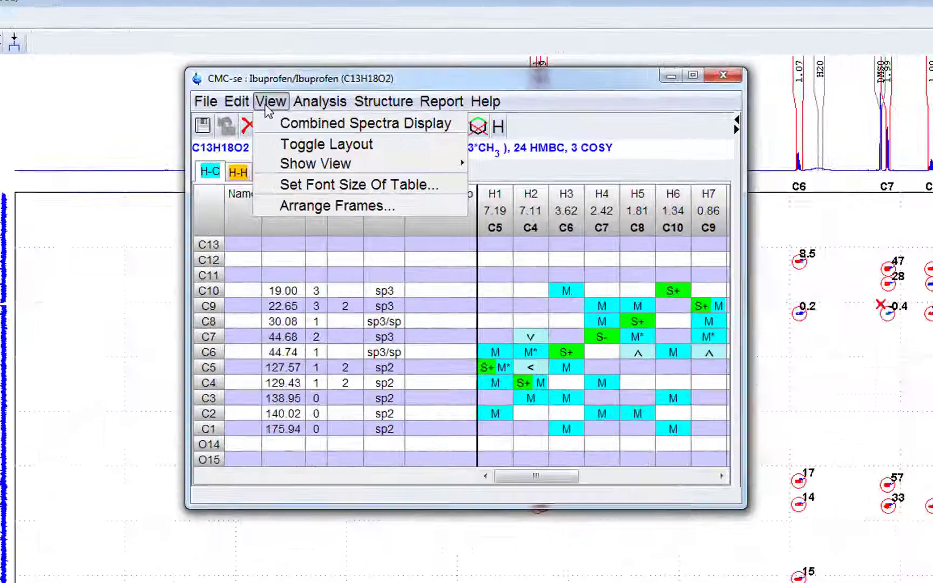
left_click(336, 205)
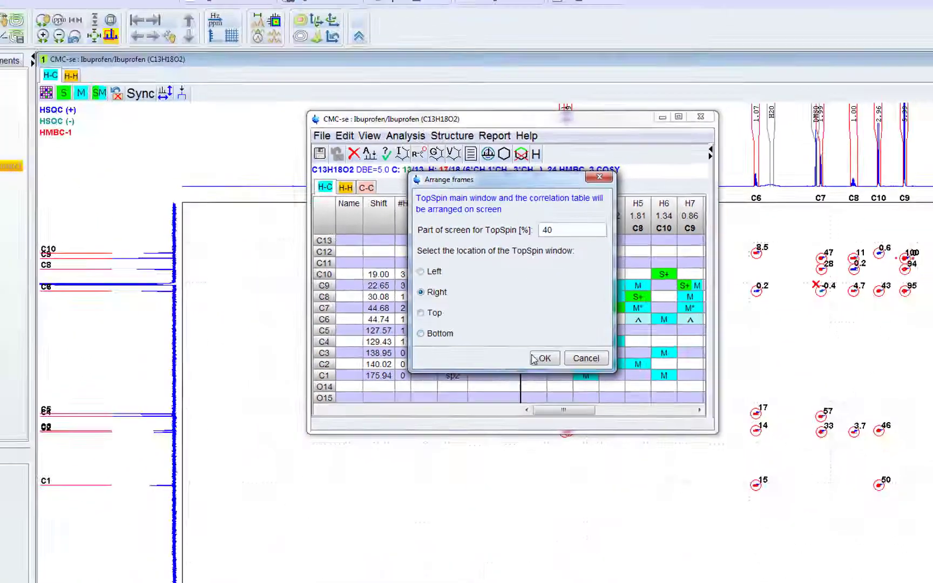
left_click(543, 358)
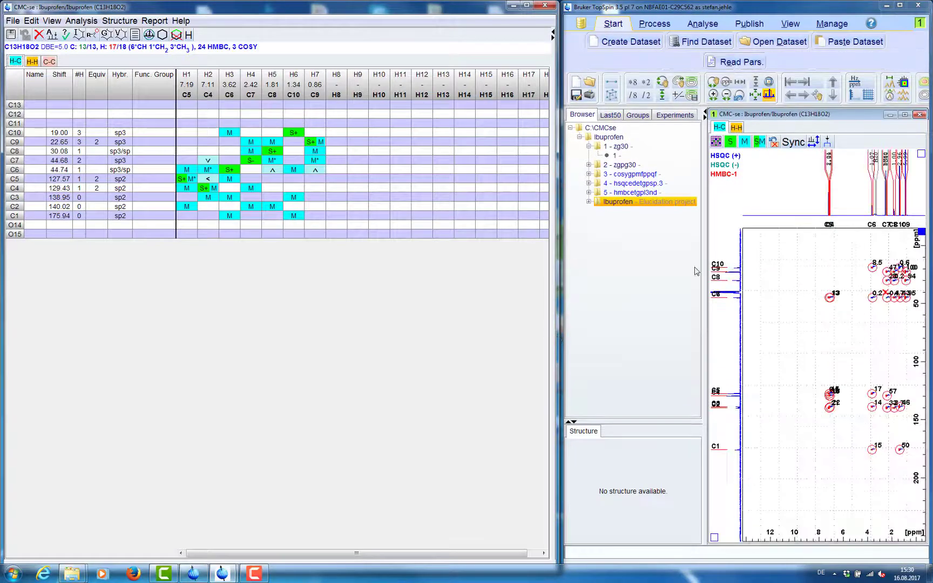
left_click(774, 281)
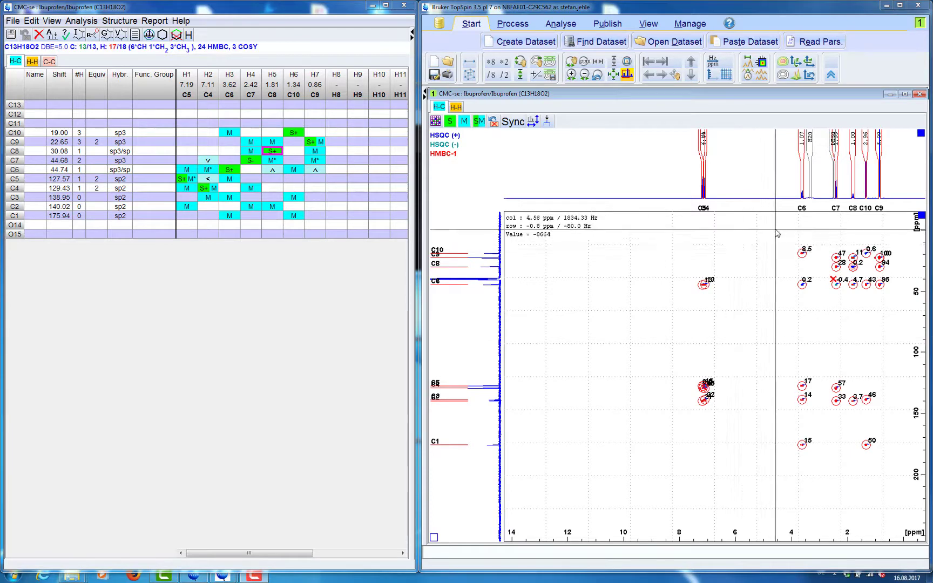
- Zoom into the 1–4 ppm aliphatic cross peaks, show HSQC only, then switch to COSY correlations
left_click_drag(776, 232, 902, 312)
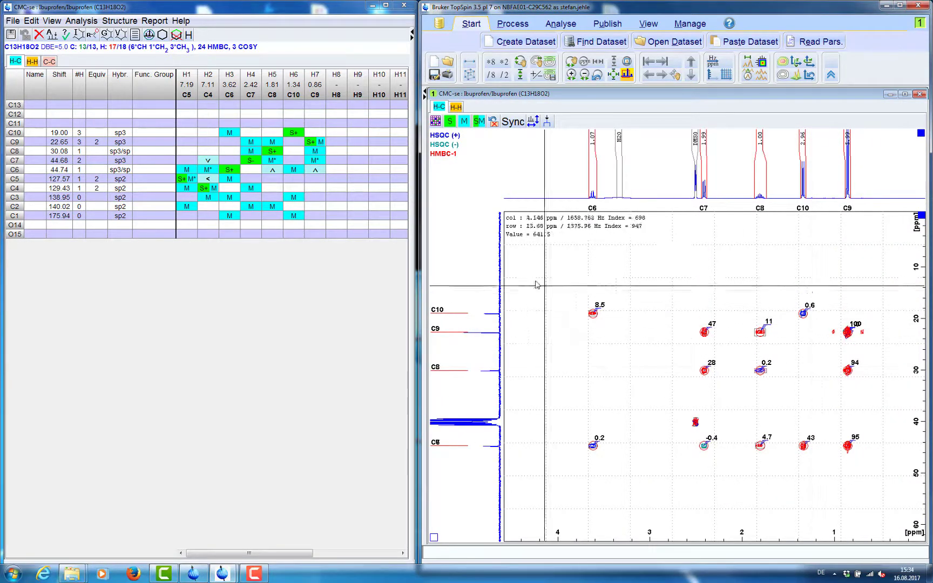
left_click_drag(533, 280, 883, 477)
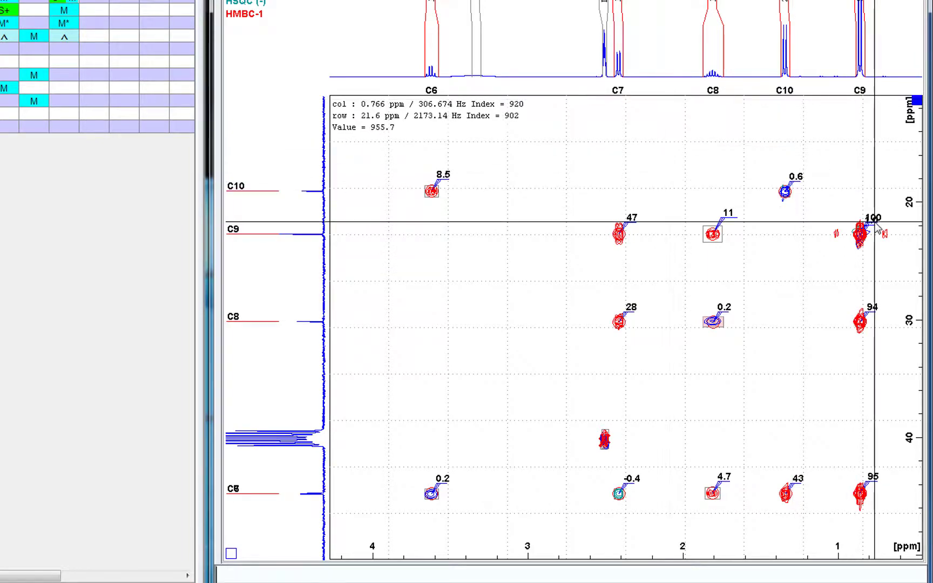
left_click(856, 322)
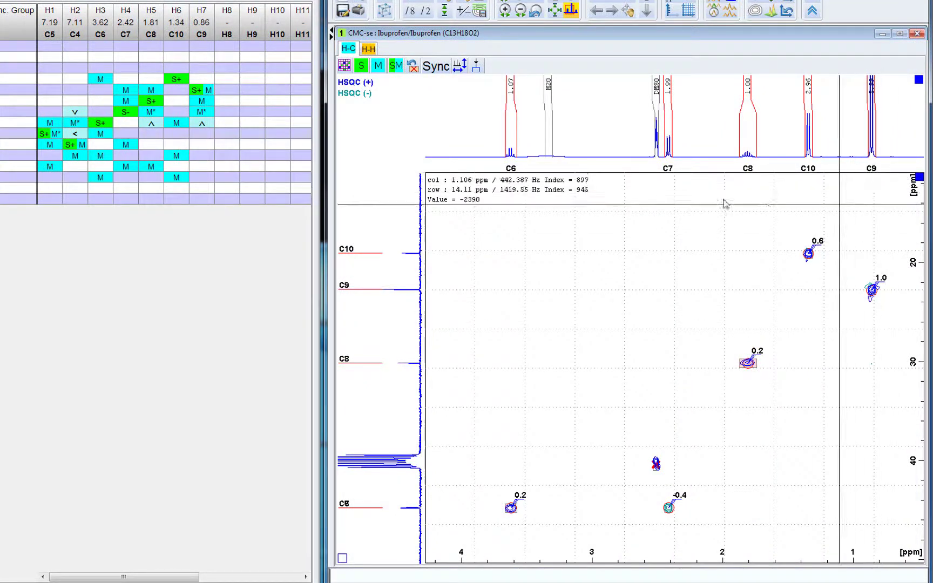
left_click(369, 49)
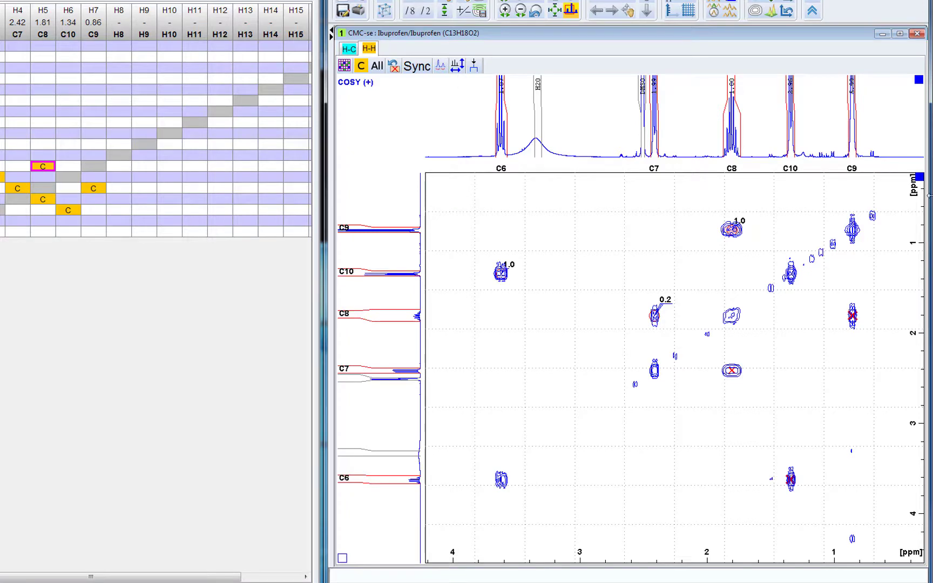
mouse_move(878, 160)
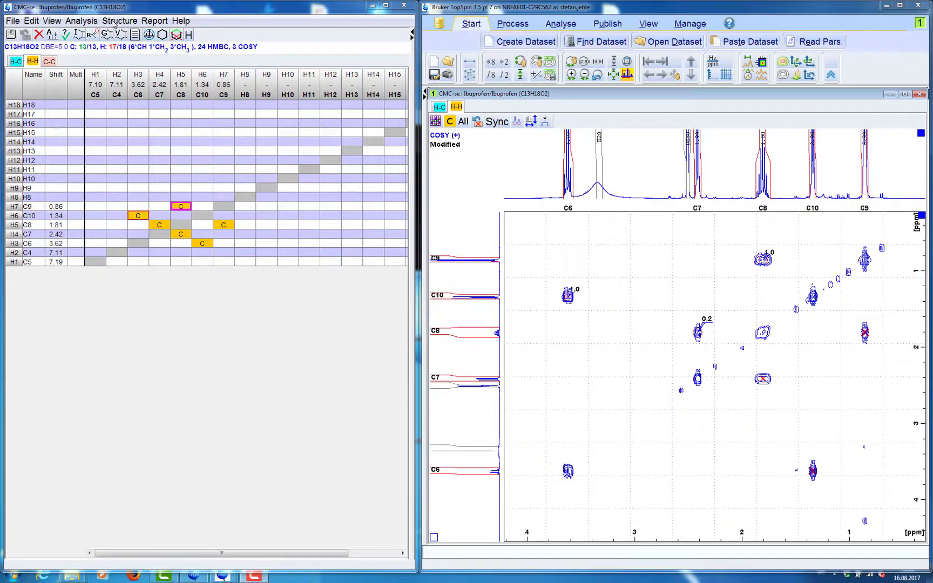
- Run Generate Structures with COSY and HMBC correlations enabled, yielding one candidate: ibuprofen
left_click(119, 20)
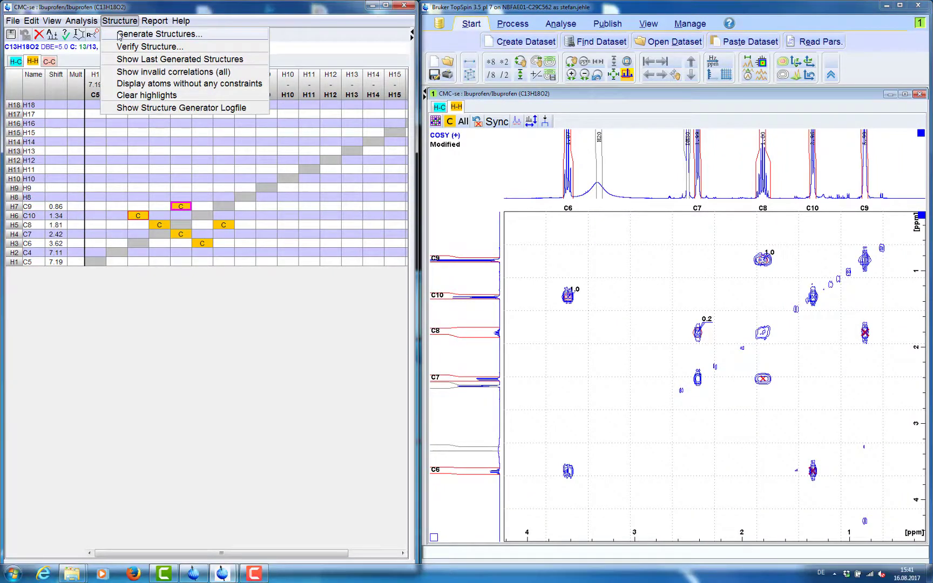
left_click(158, 34)
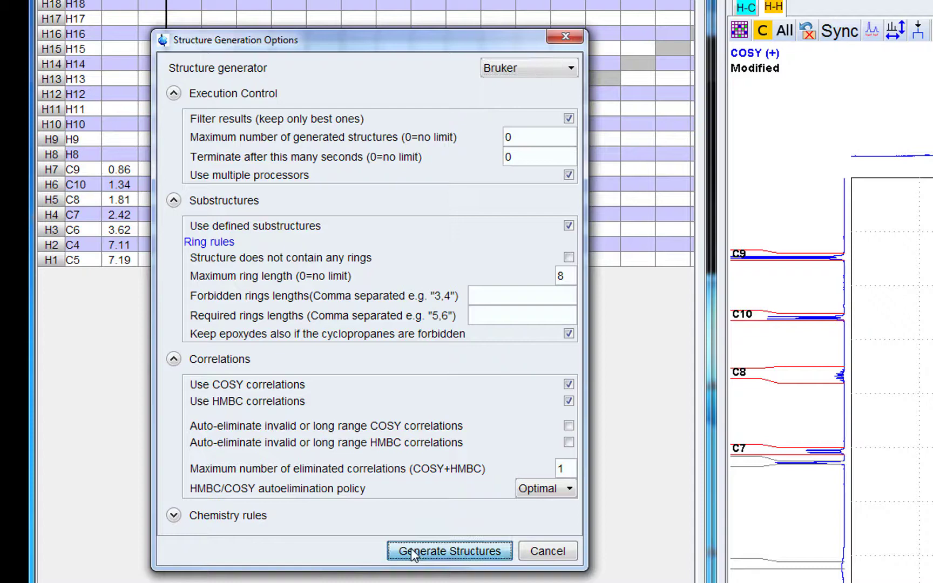
left_click(448, 550)
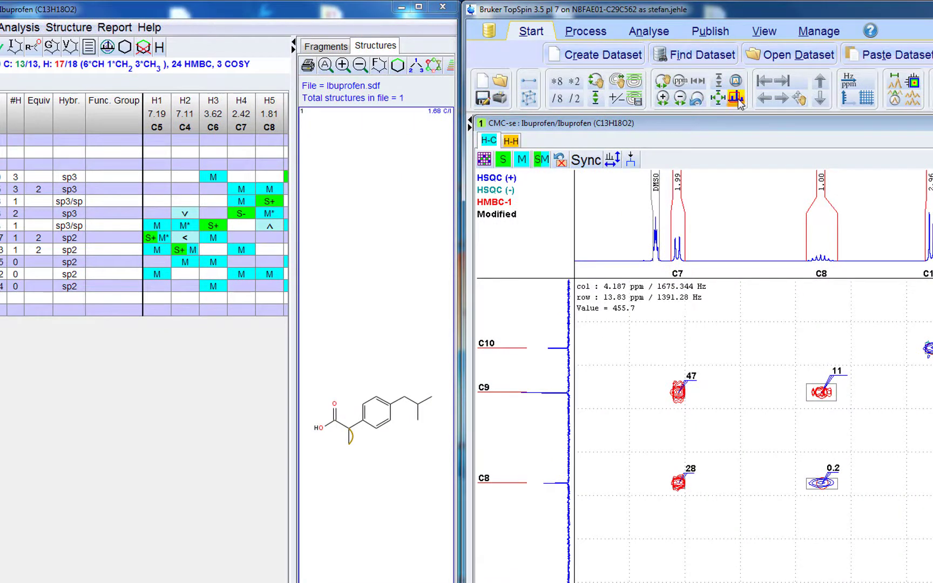
- Select an ibuprofen atom to highlight its matching HSQC/HMBC cross peaks around the C6 region
left_click(737, 99)
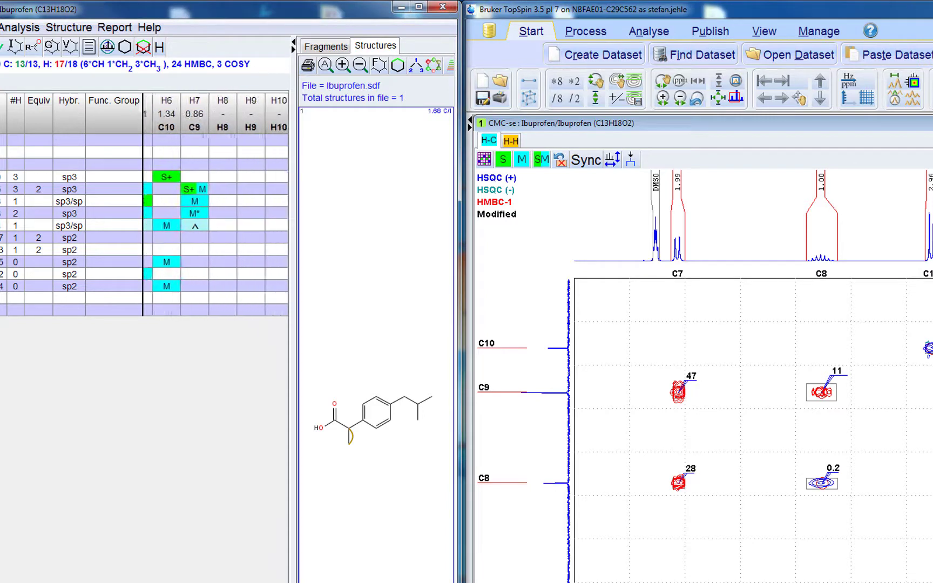
mouse_move(214, 440)
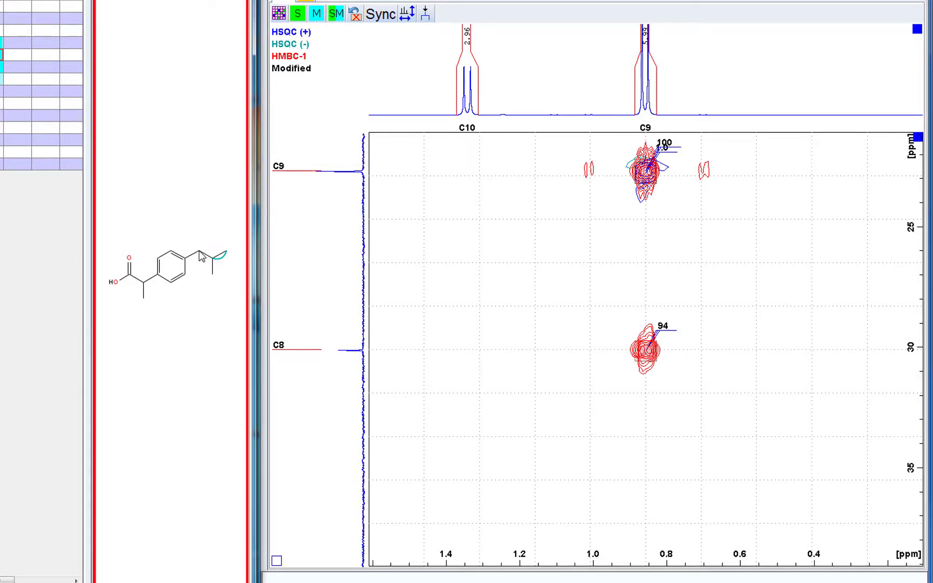
left_click(196, 251)
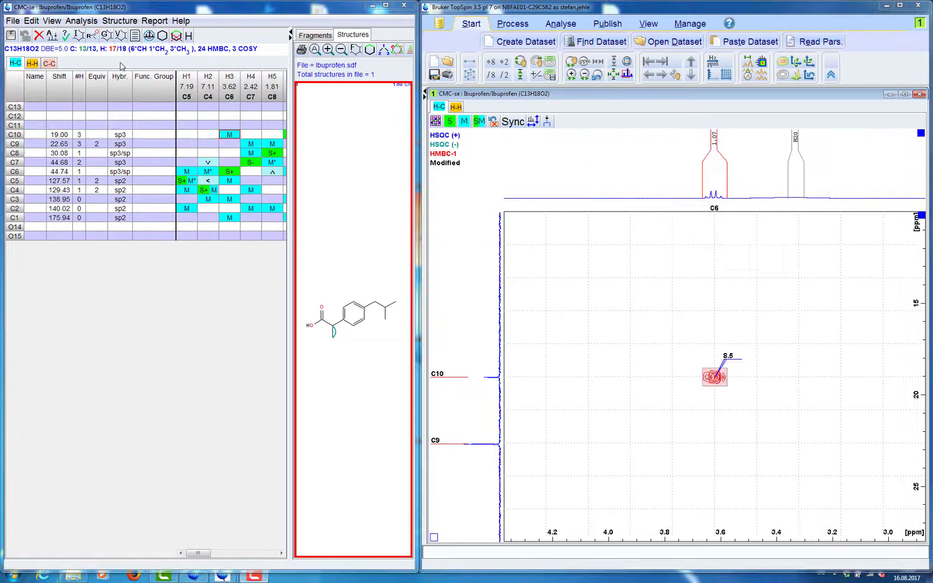
- Export the elucidation solution as results.pdf in the Ibuprofen project folder
left_click(156, 20)
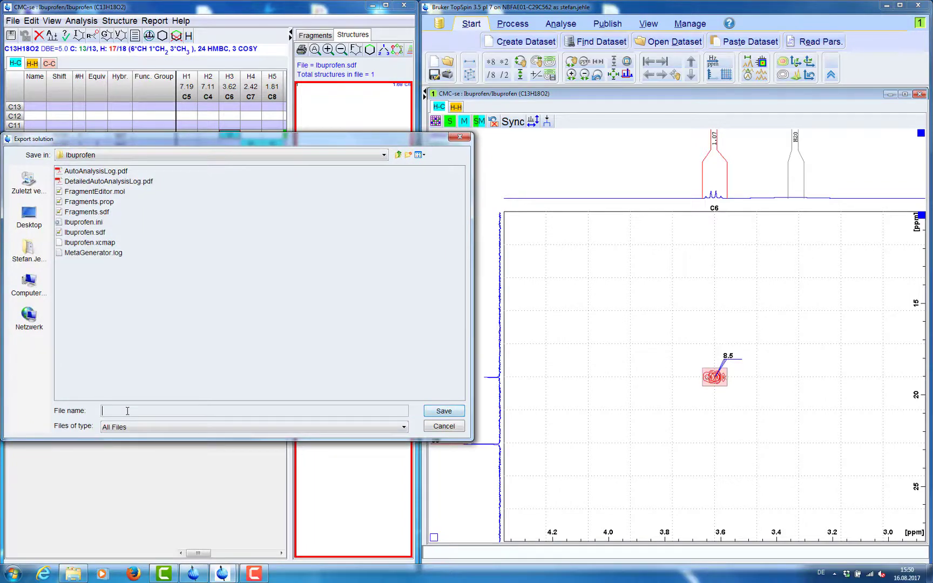
type("results")
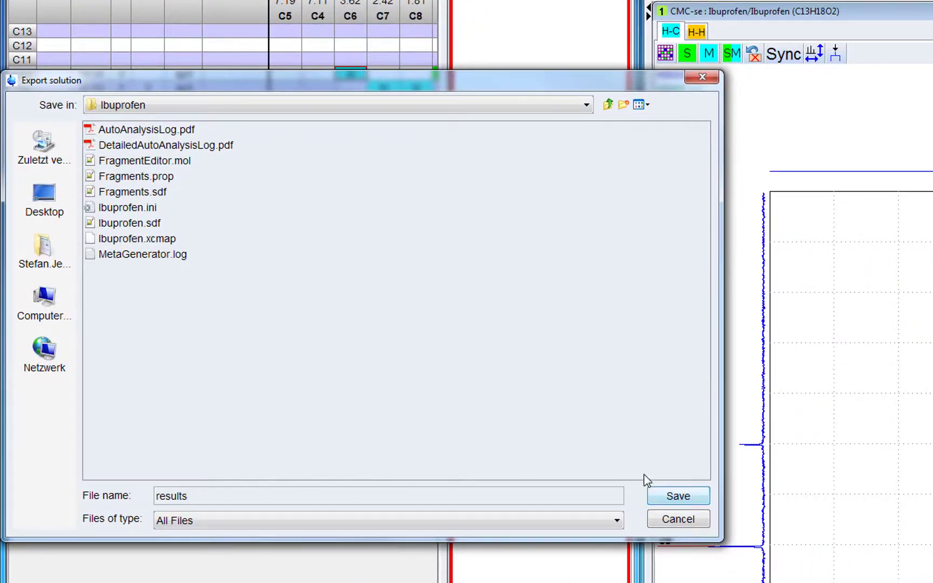
left_click(678, 495)
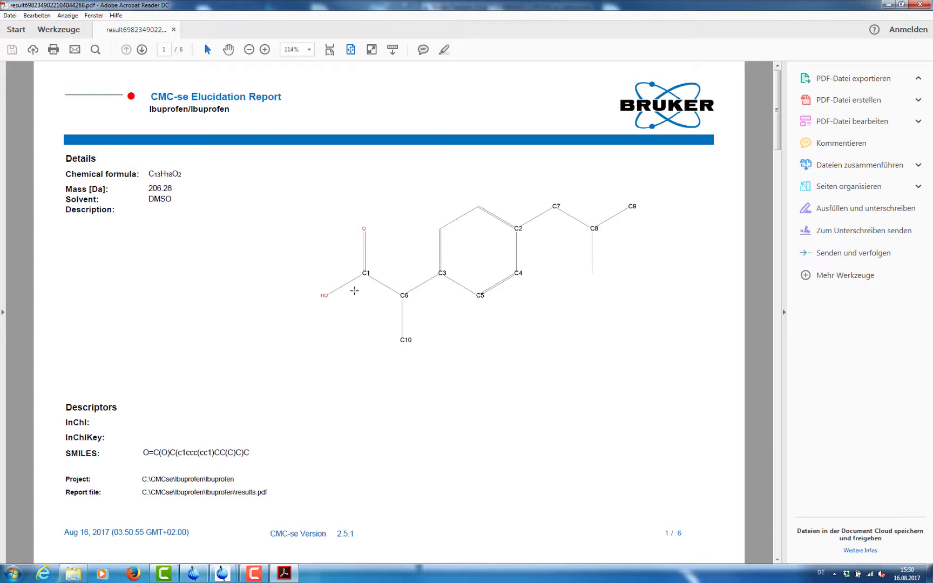
- Page through the report's assignment tables and explained correlations to the final chemical shift plots on page 6
left_click(845, 78)
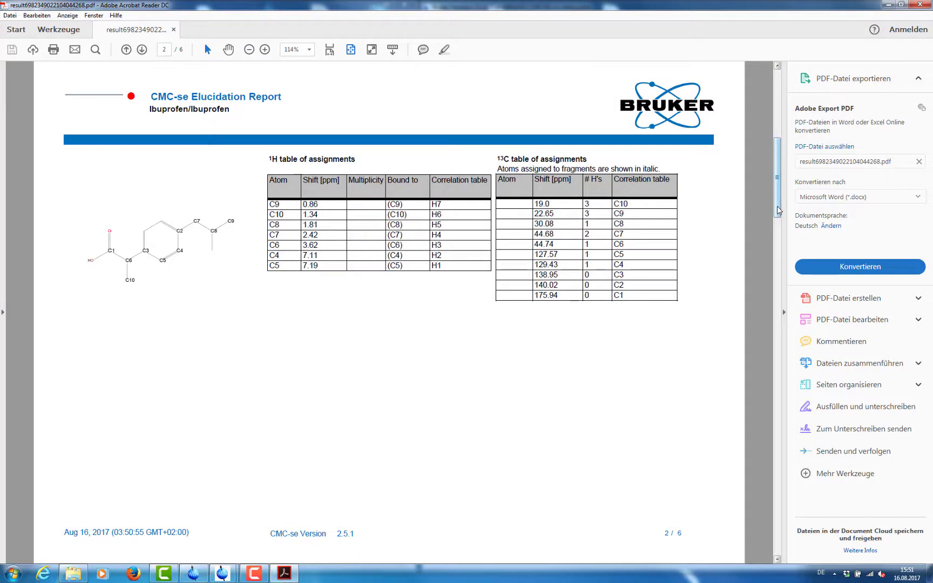
mouse_move(780, 263)
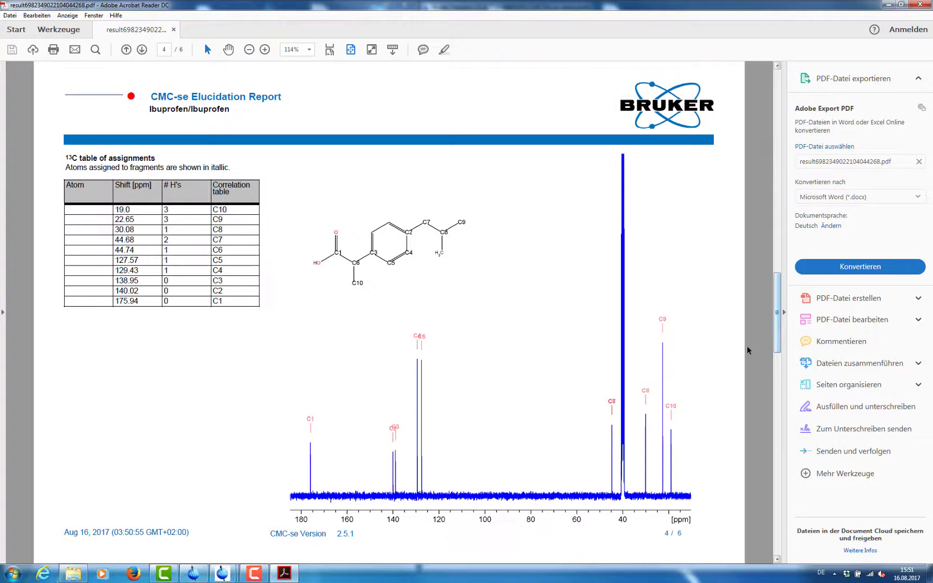
mouse_move(632, 433)
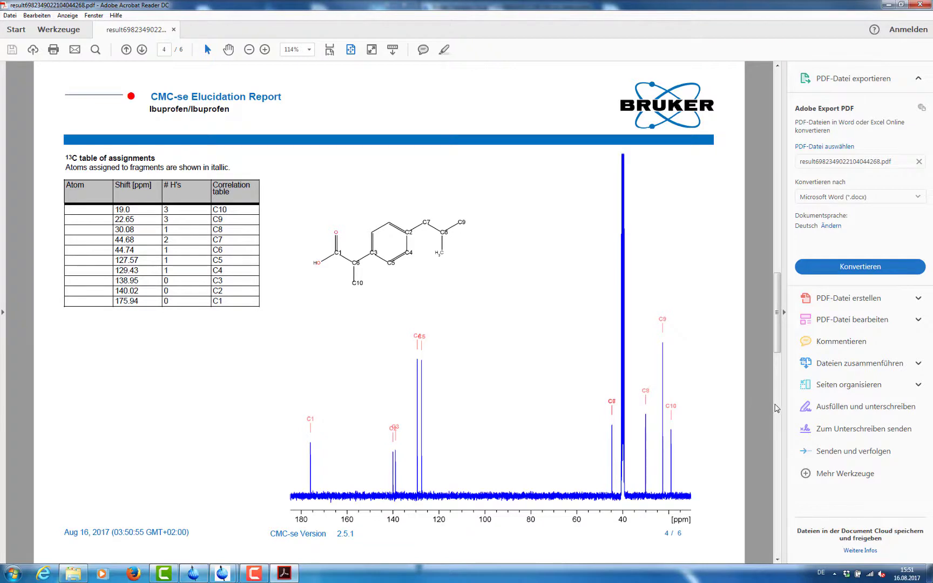
left_click(142, 50)
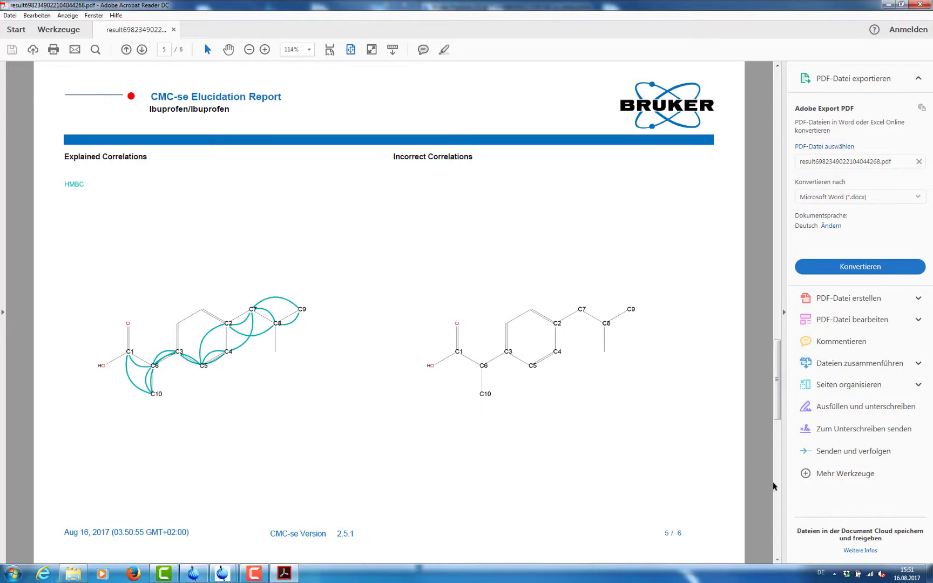
left_click(142, 50)
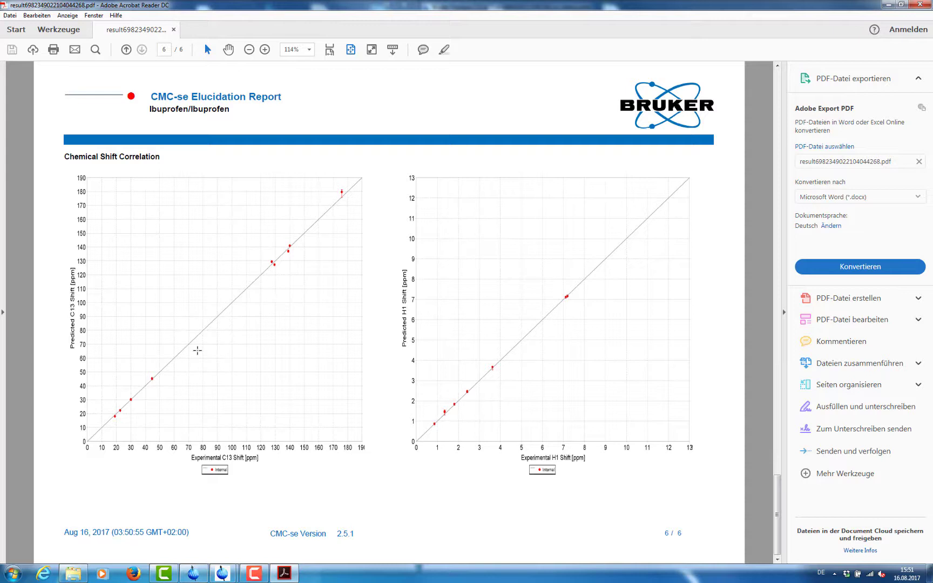
mouse_move(97, 437)
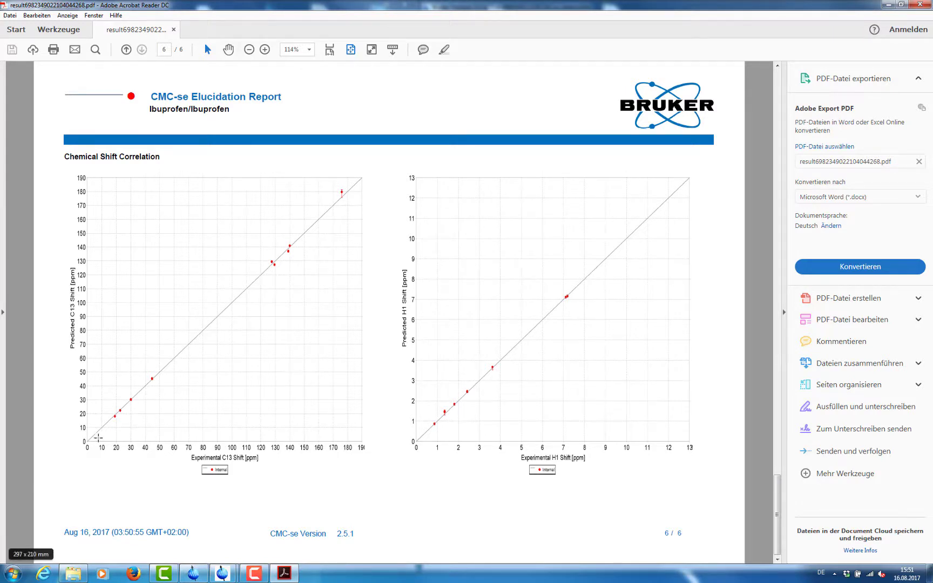